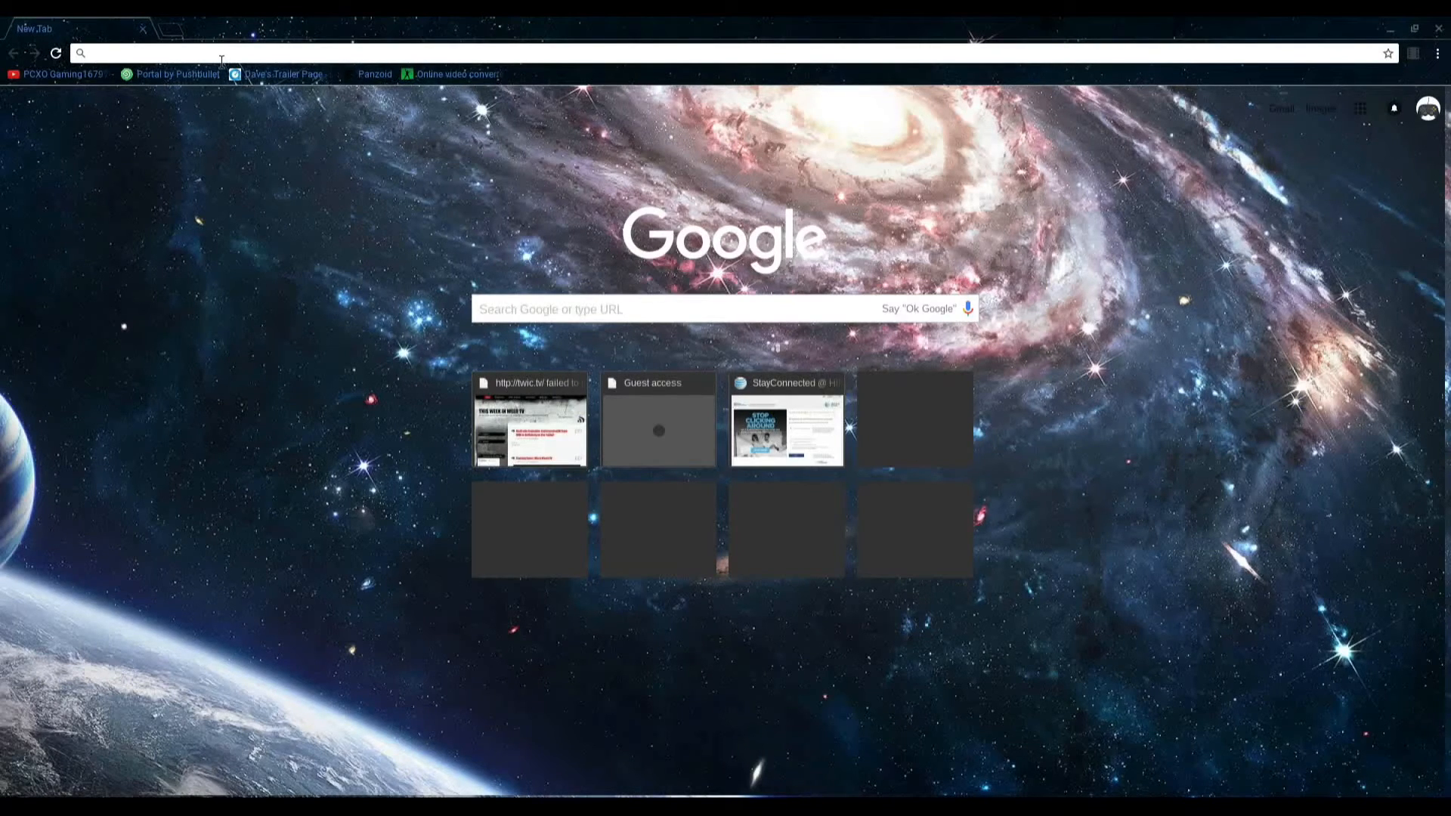
- Go to twitch.tv and choose Video Manager from the account menu
{"action": "type", "text": "twich.tv"}
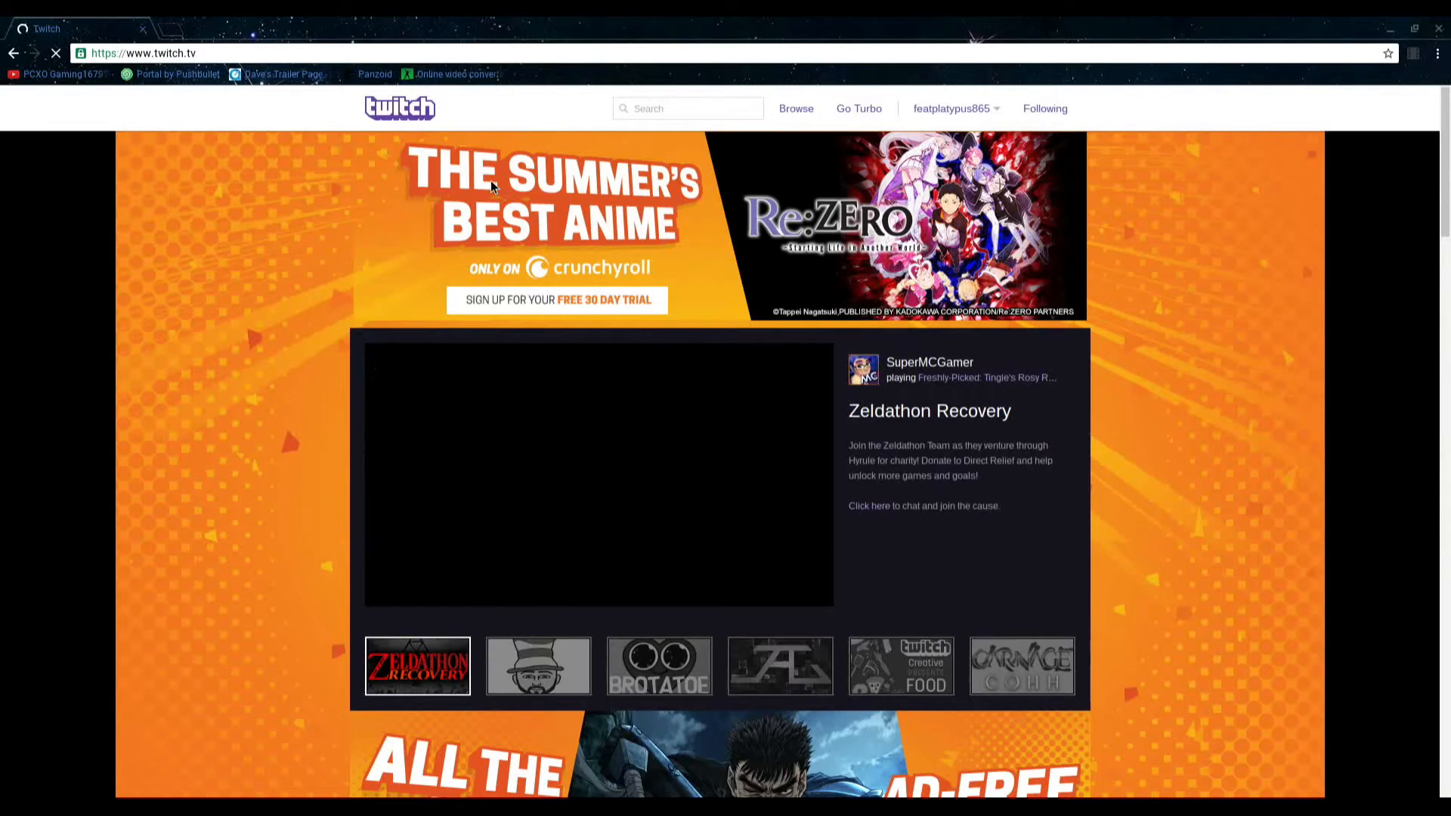
{"action": "mouse_move", "coordinate": [819, 154]}
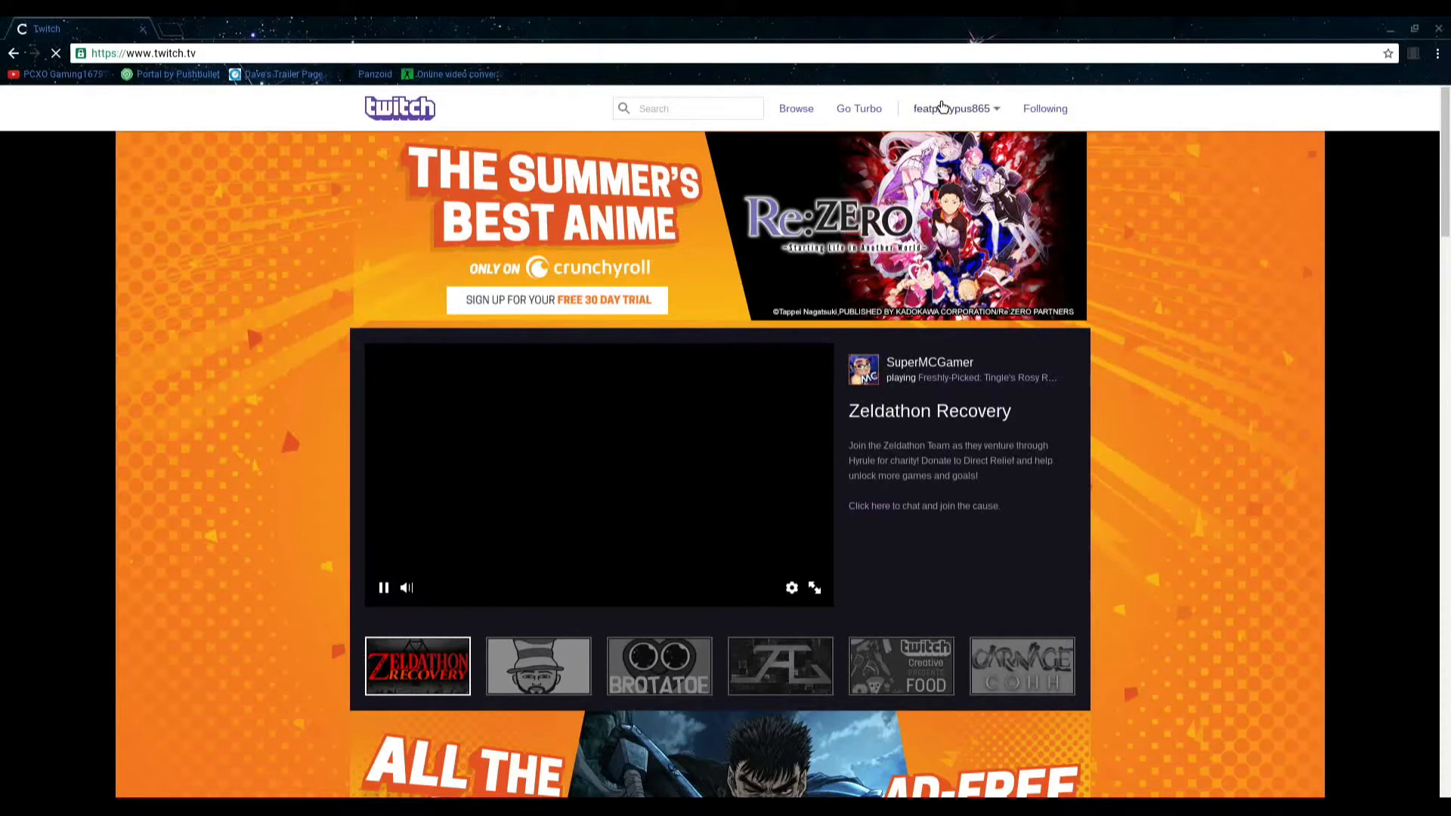
{"action": "left_click", "coordinate": [953, 108]}
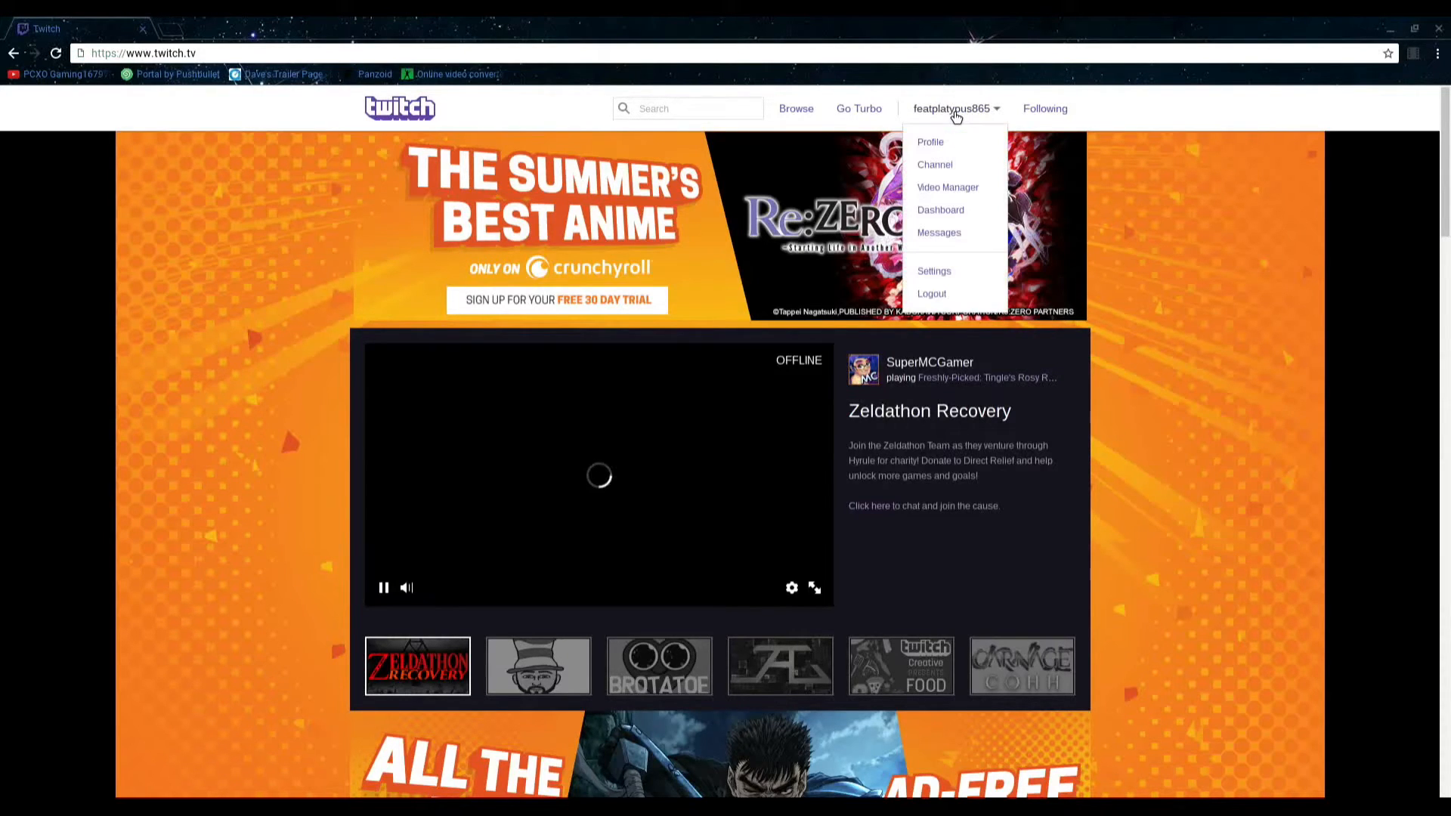
{"action": "mouse_move", "coordinate": [948, 188]}
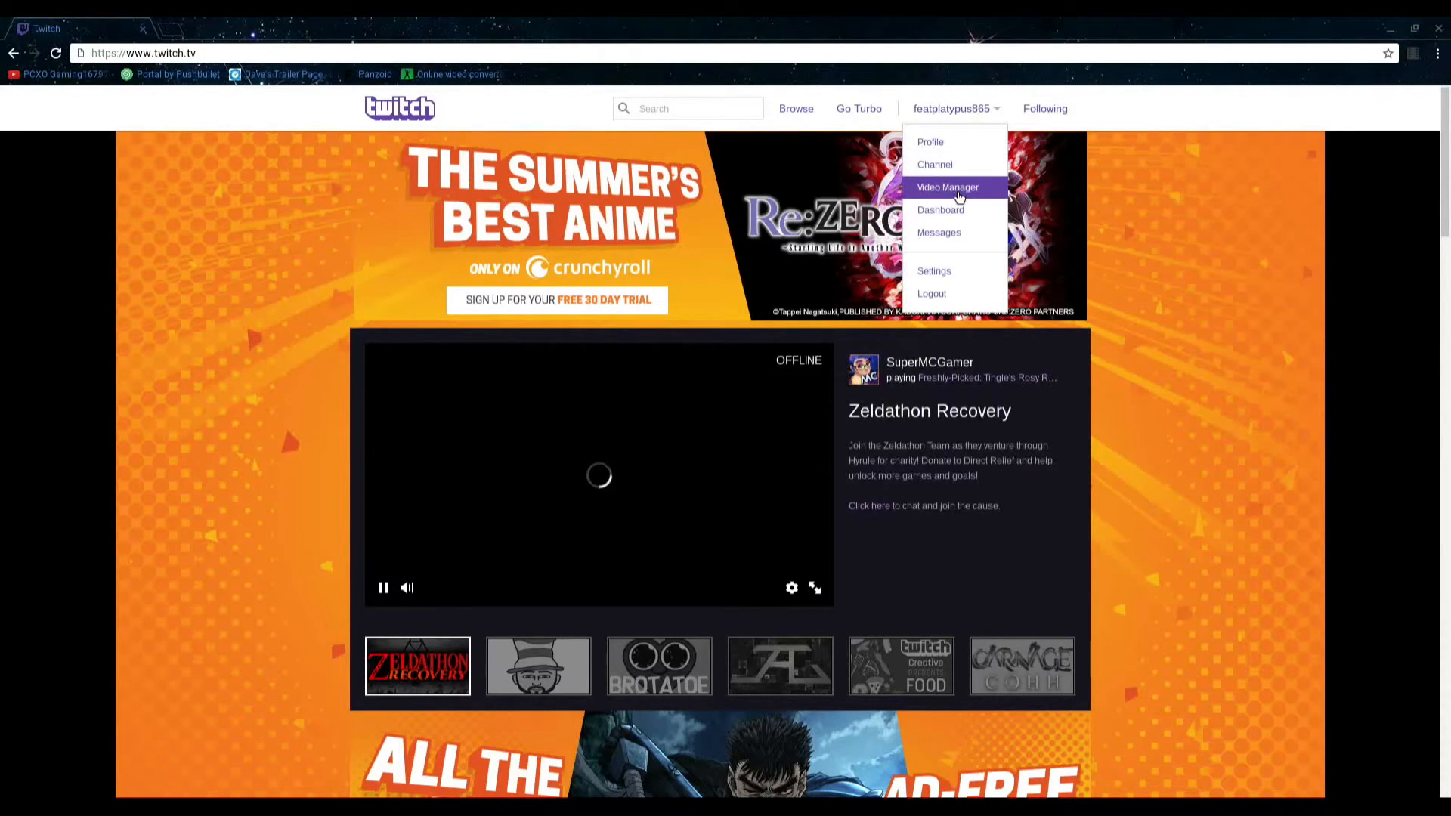
{"action": "left_click", "coordinate": [946, 187]}
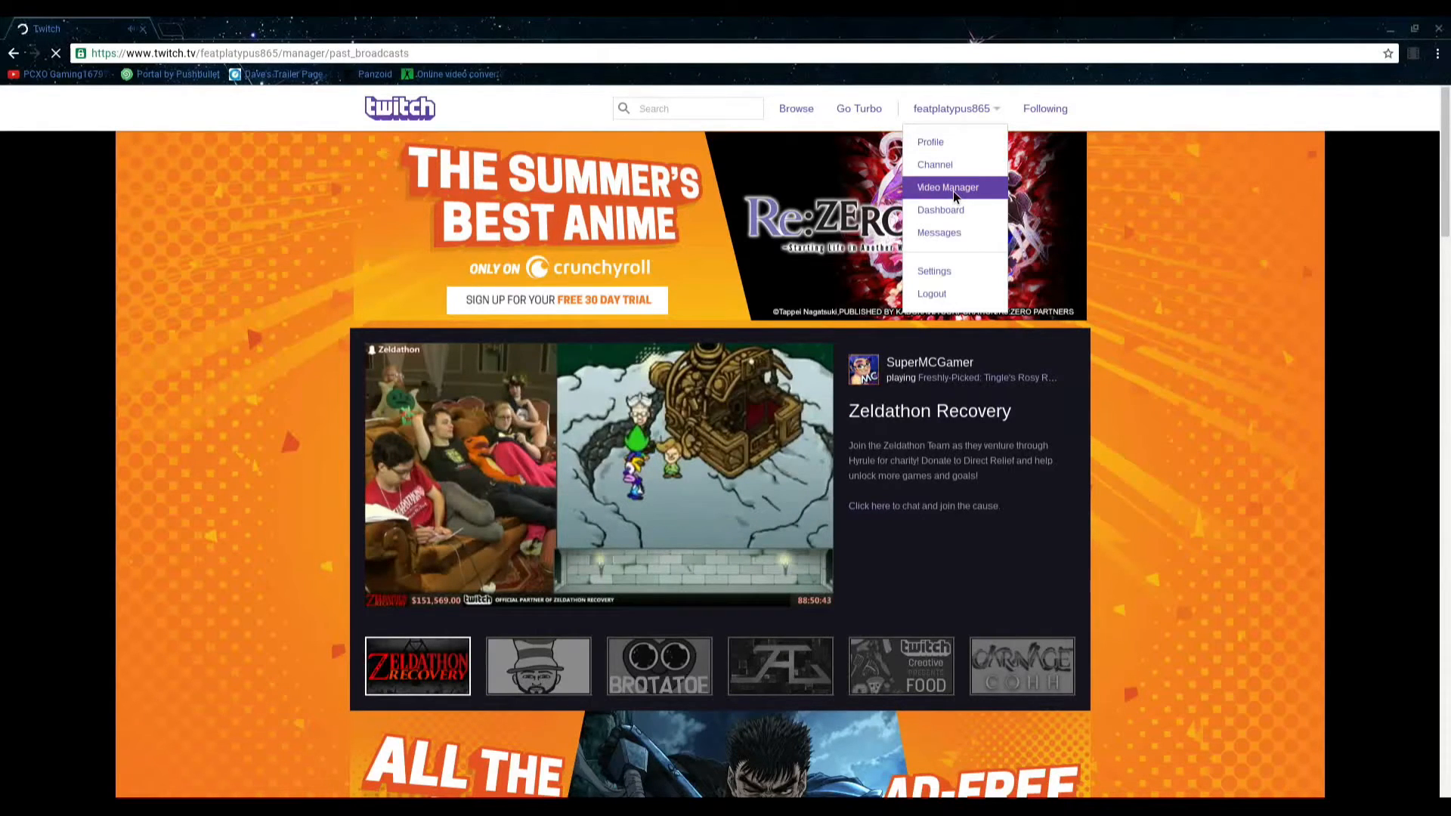
- Open the Demo Video entry from the Past Broadcasts list
{"action": "left_click", "coordinate": [946, 188]}
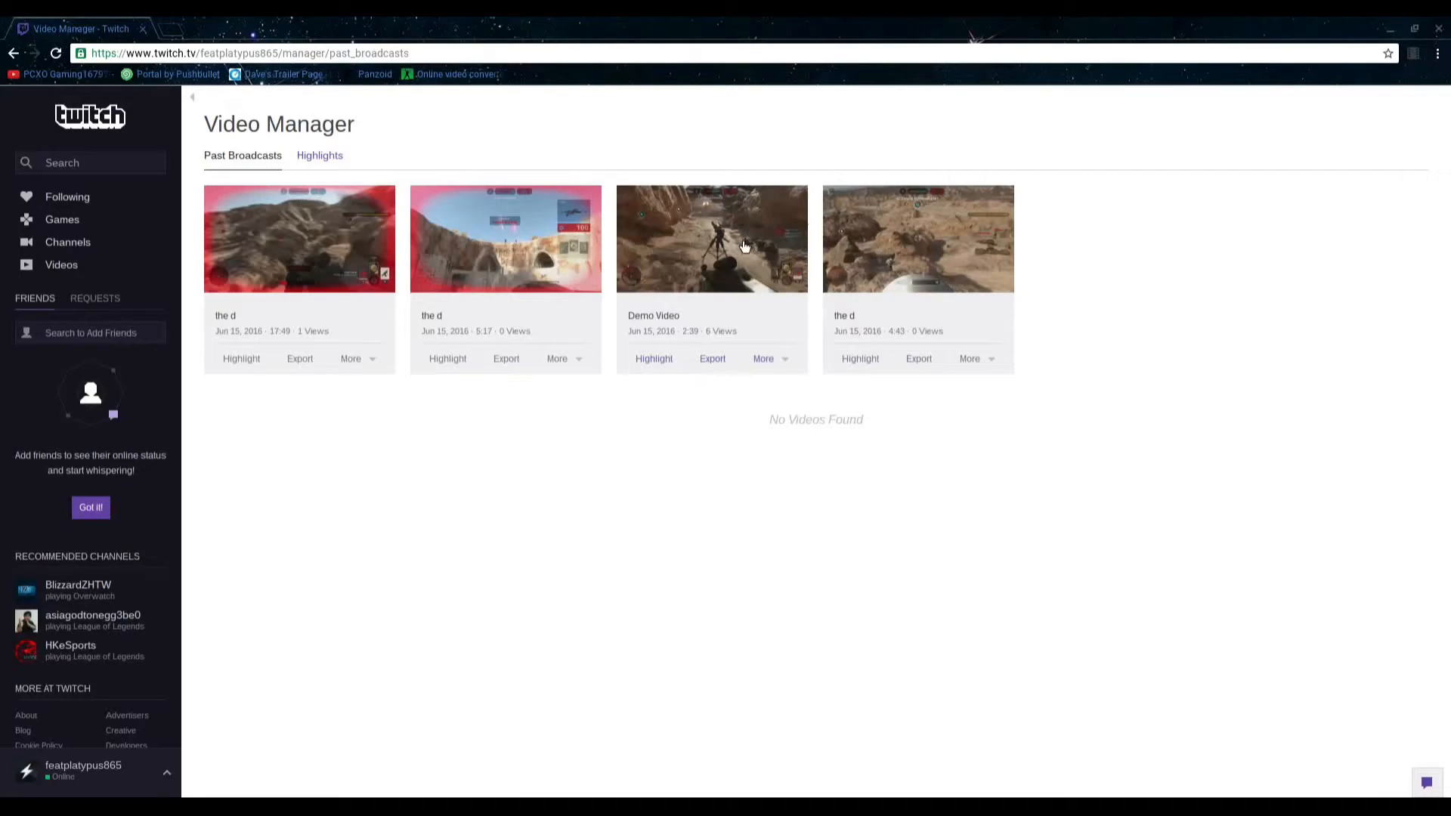
{"action": "mouse_move", "coordinate": [653, 316]}
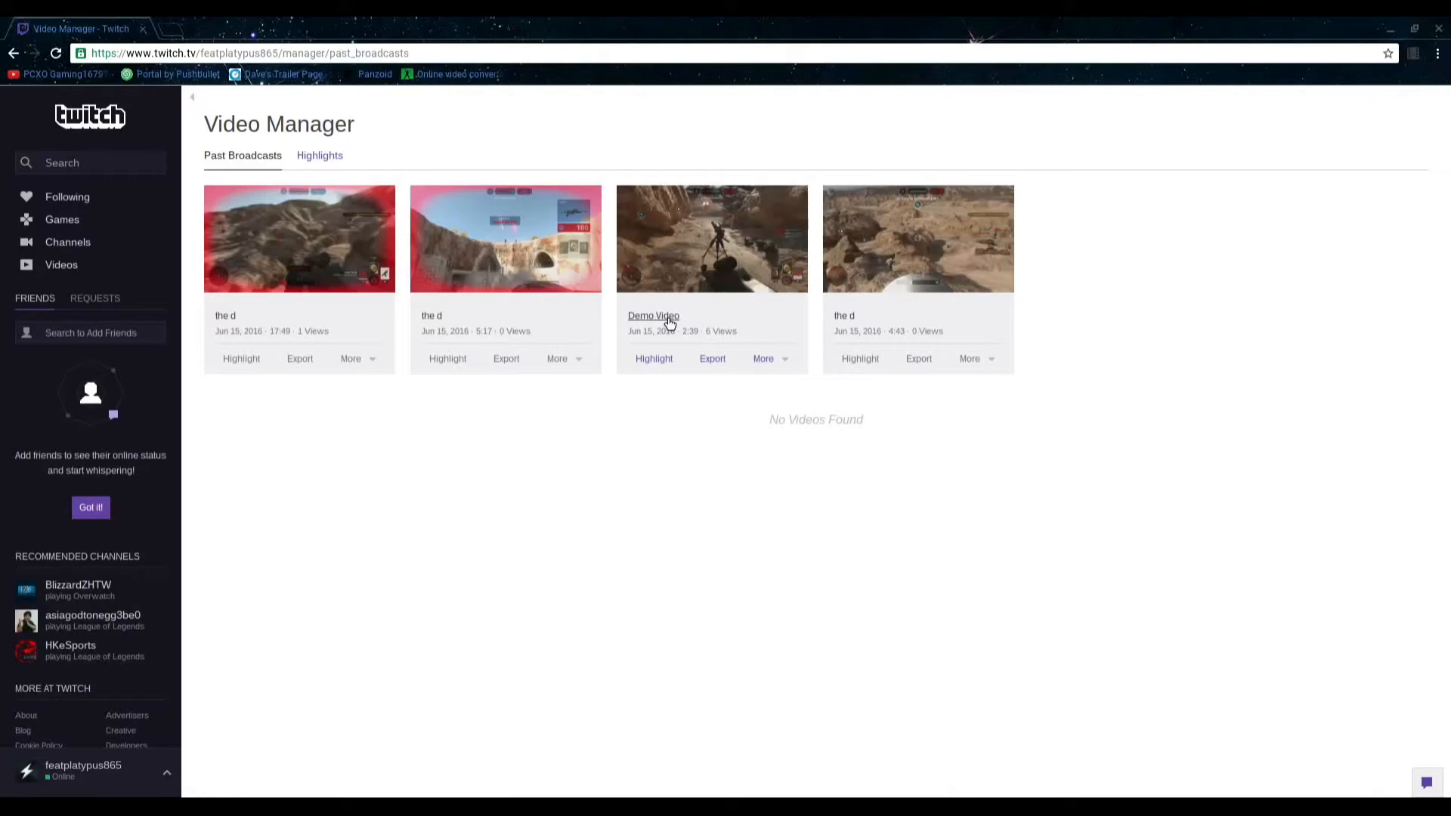
{"action": "left_click", "coordinate": [653, 316]}
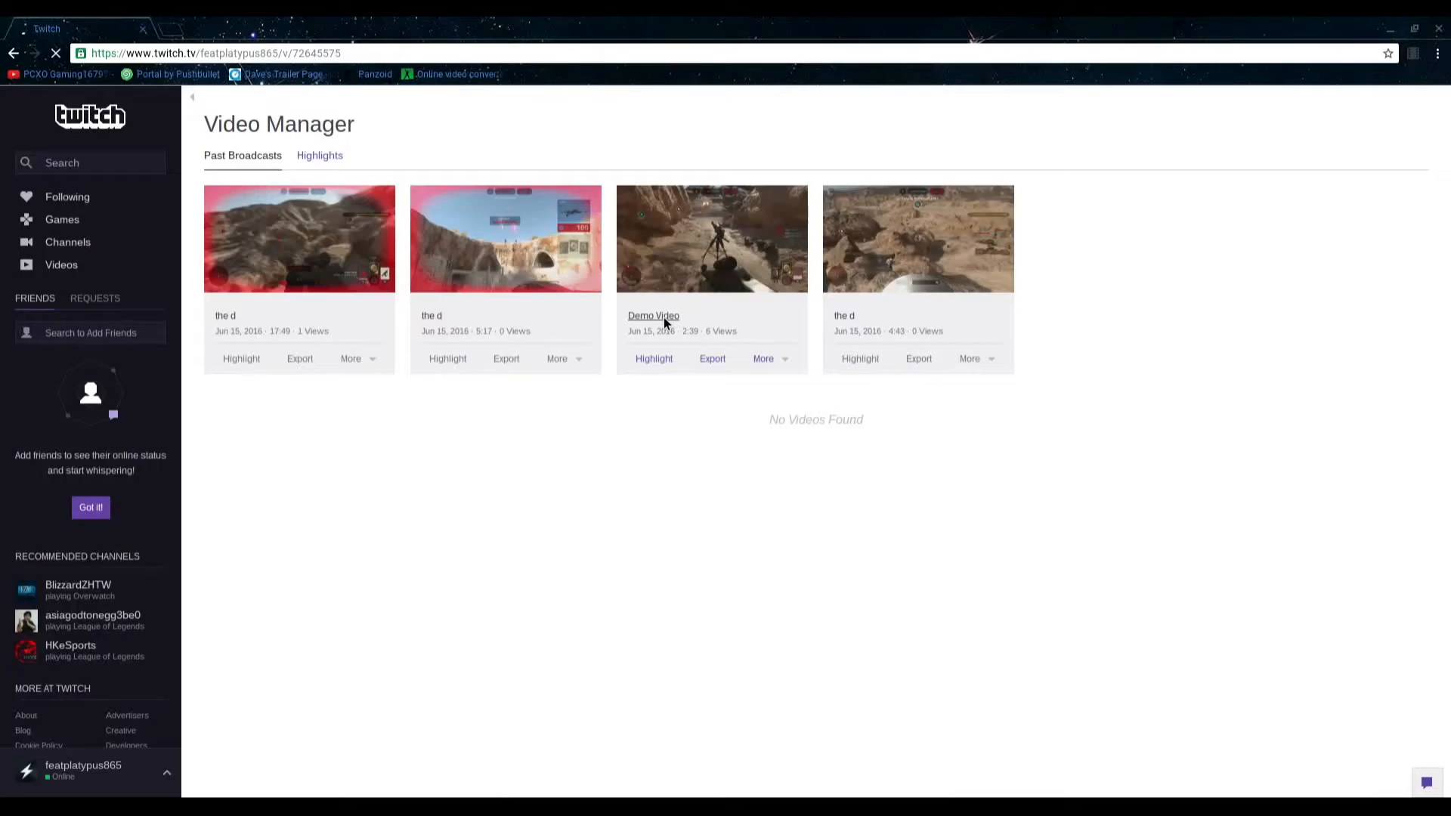
- Pause the Demo Video player and start a blank browser tab
{"action": "left_click", "coordinate": [653, 316]}
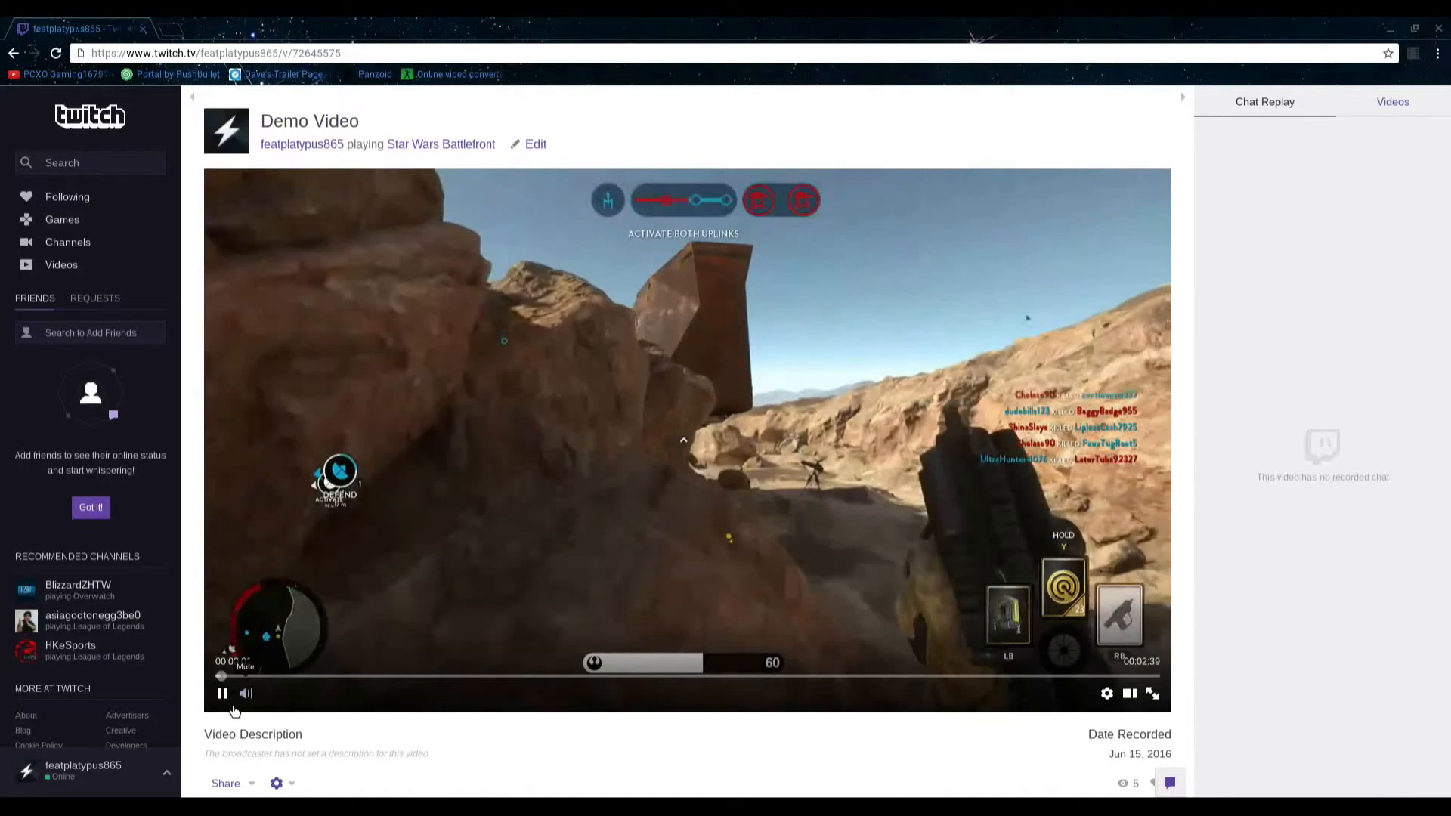
{"action": "left_click", "coordinate": [223, 694]}
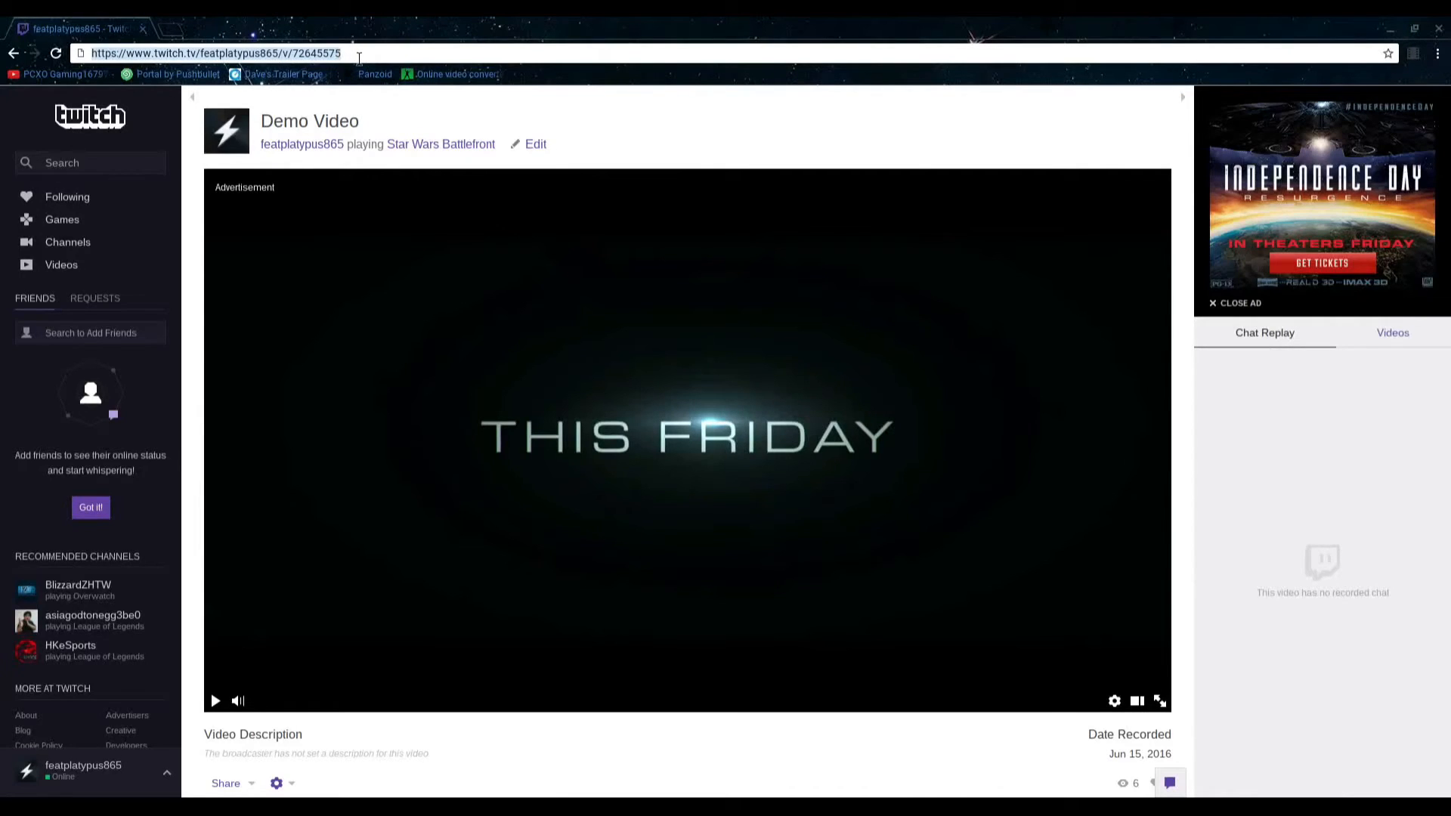
{"action": "mouse_move", "coordinate": [280, 28]}
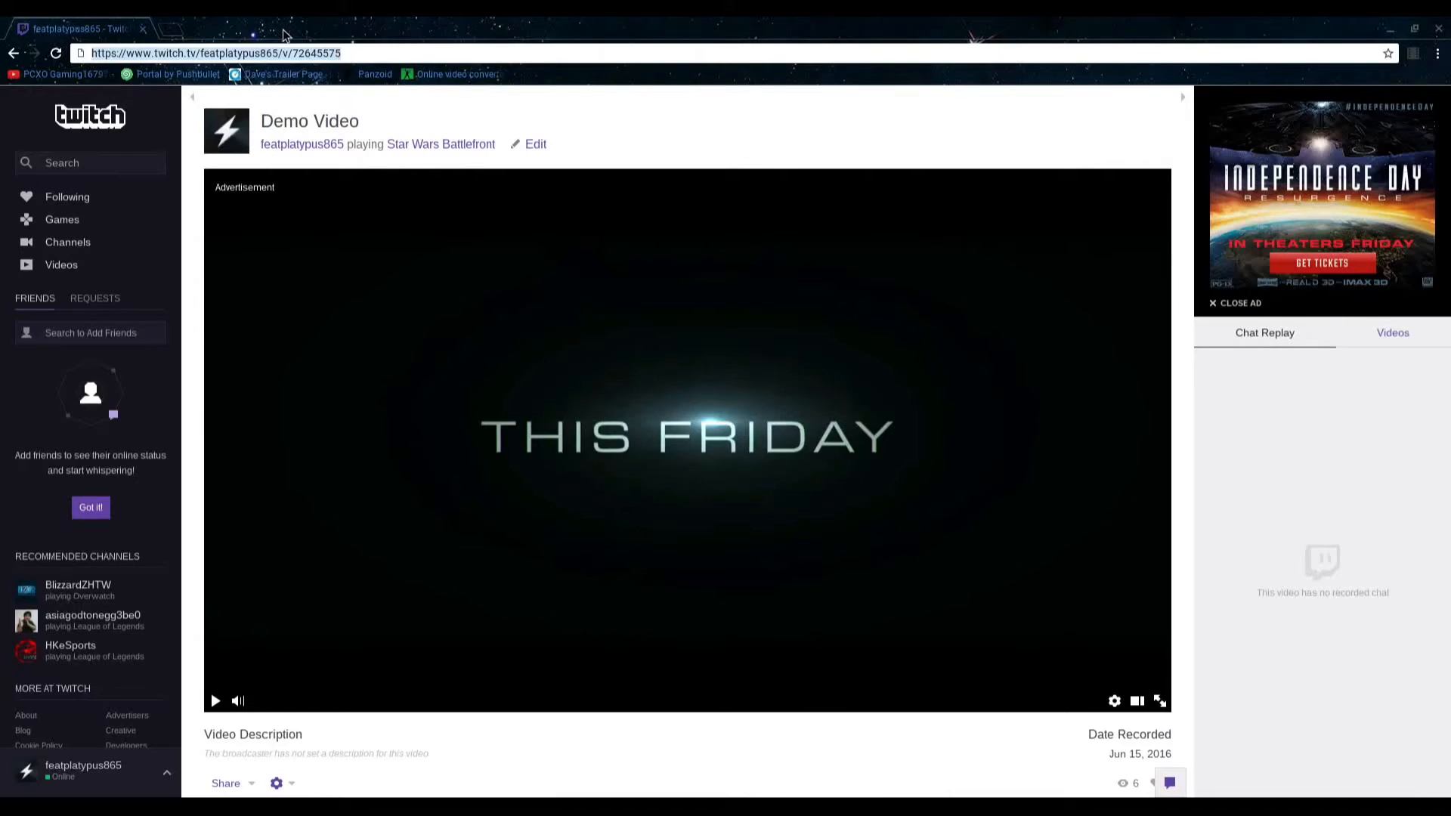
{"action": "left_click", "coordinate": [222, 29]}
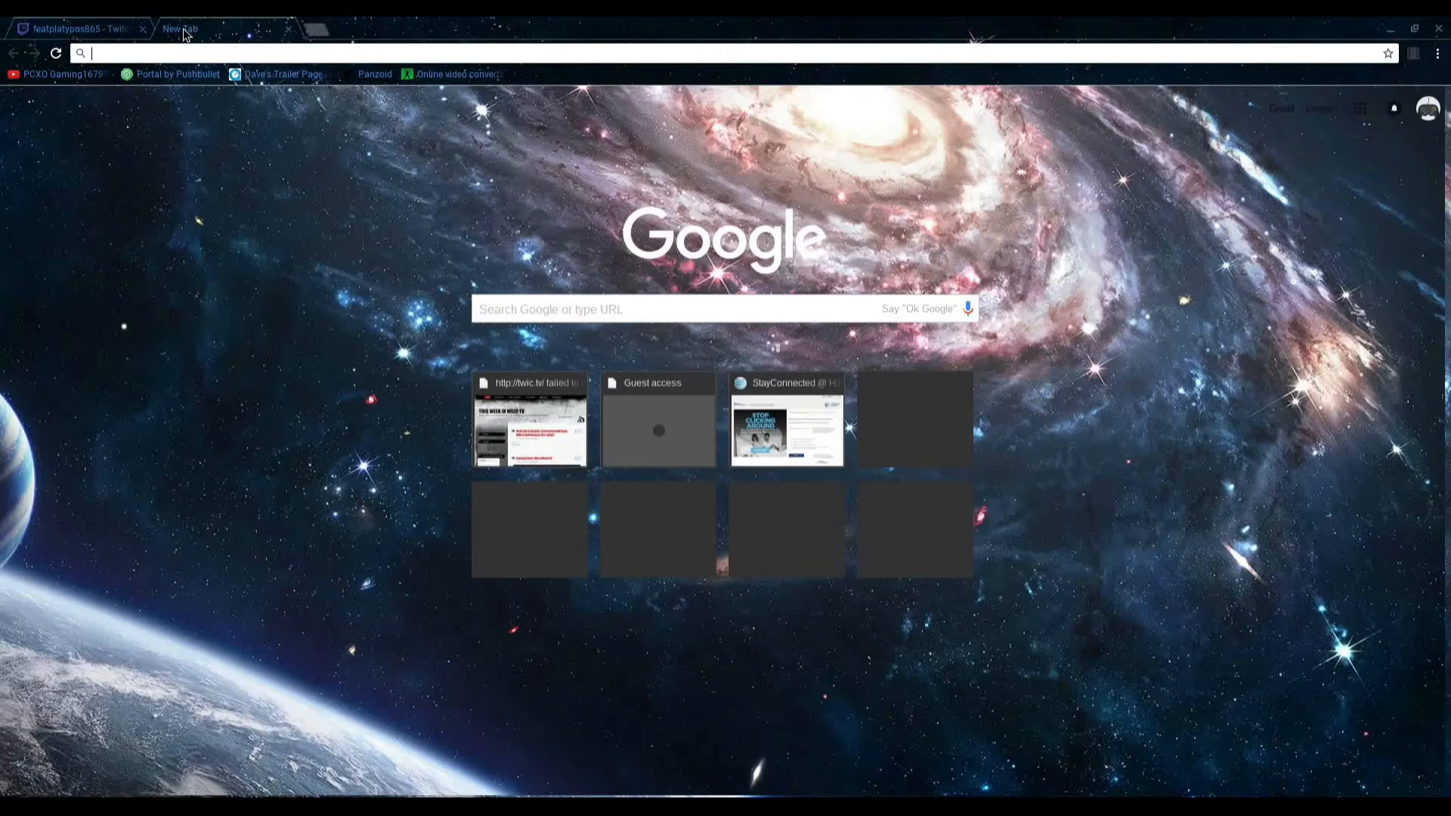
- Go to nightdev.com and reach TwitchDown through the Projects list
{"action": "type", "text": "nightdev.com"}
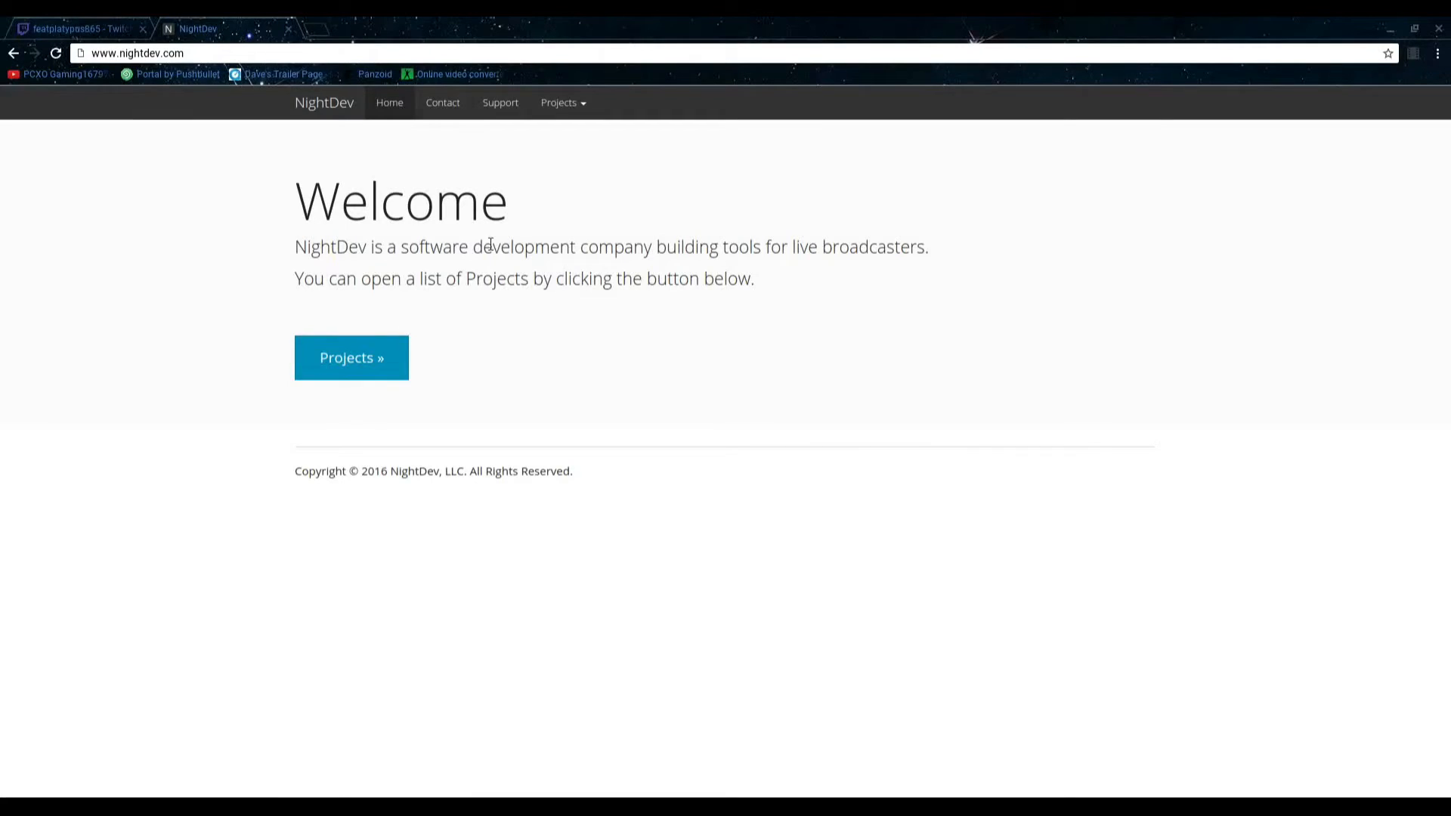
{"action": "mouse_move", "coordinate": [197, 312]}
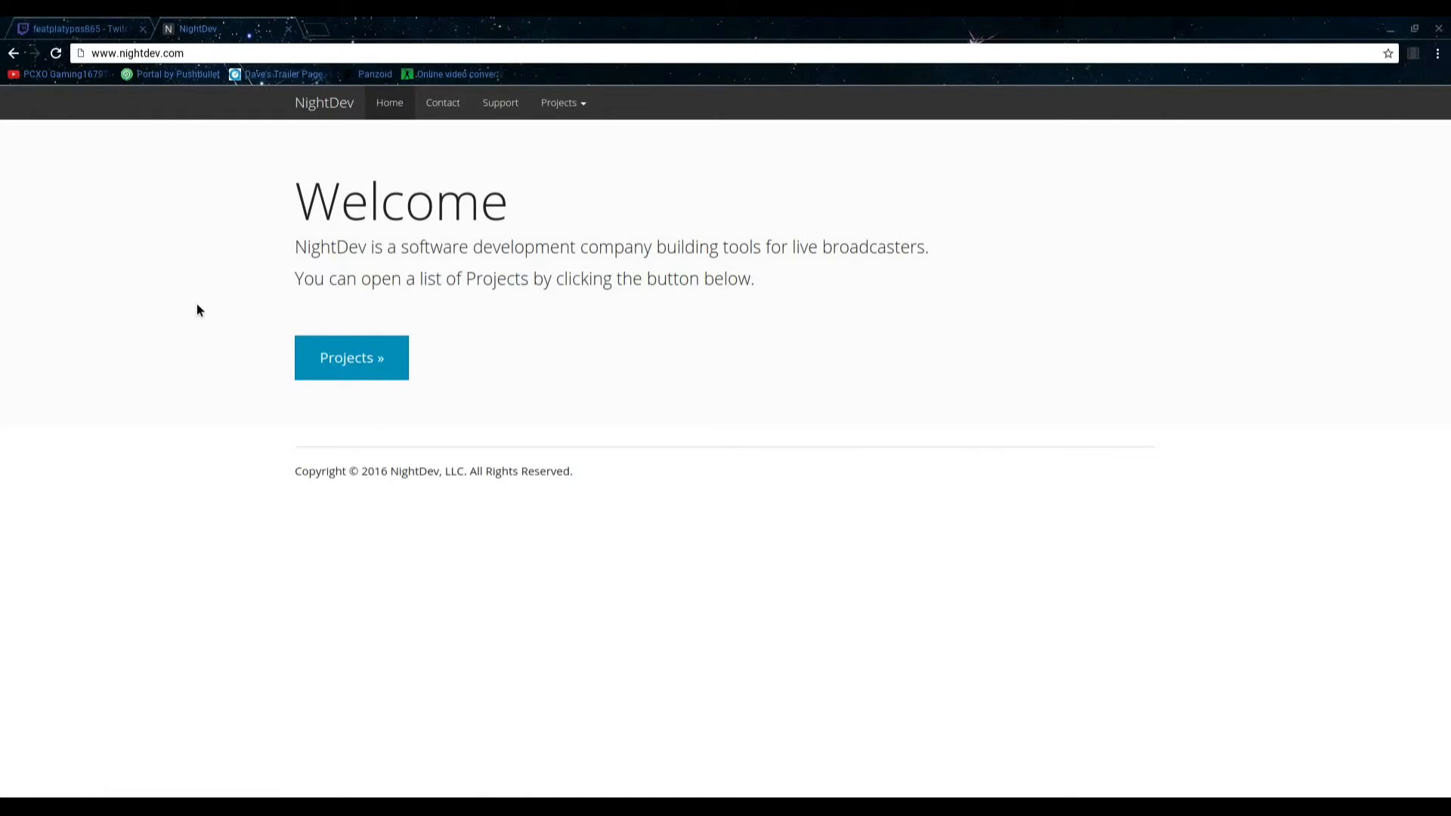
{"action": "mouse_move", "coordinate": [618, 161]}
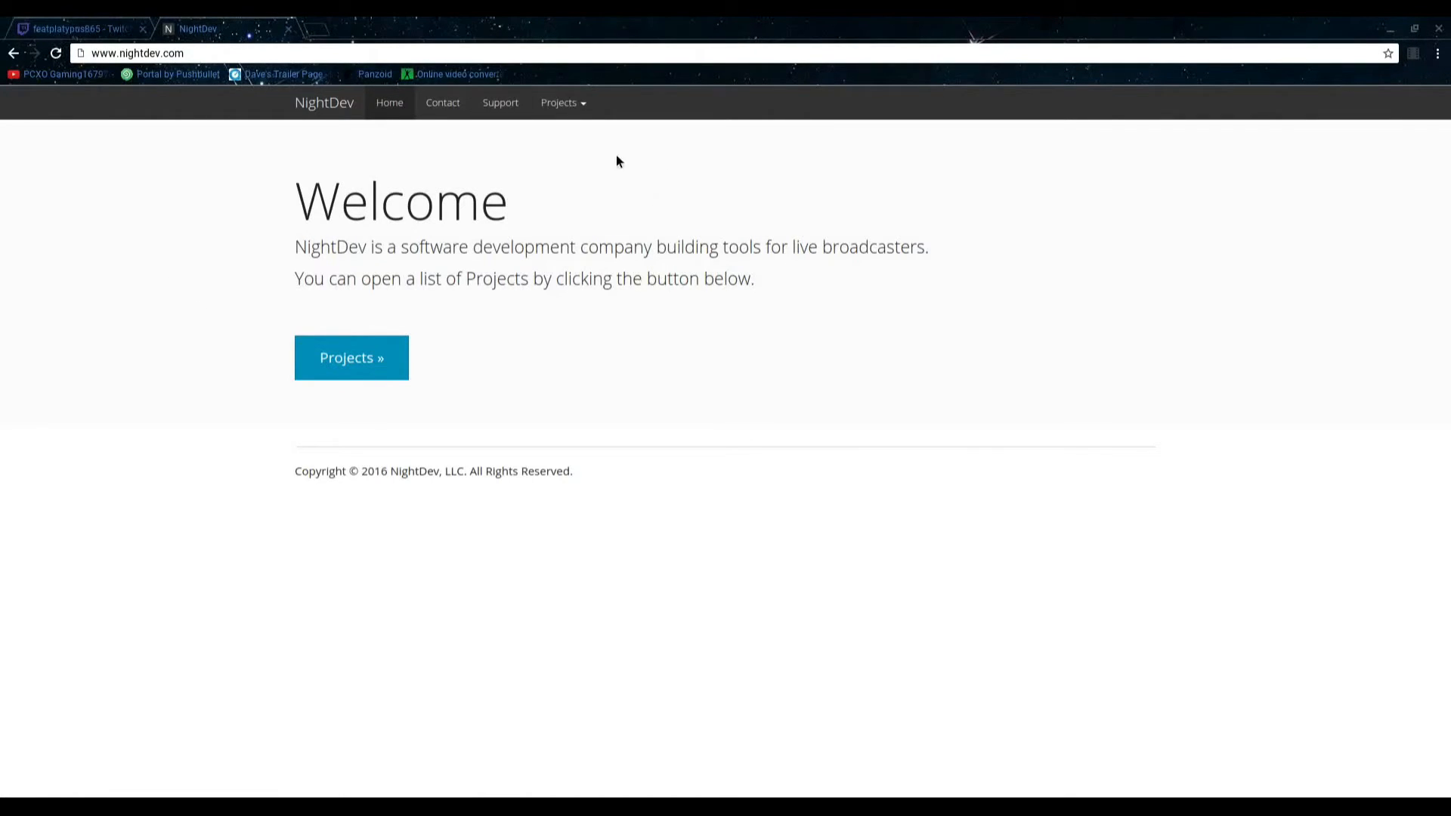
{"action": "mouse_move", "coordinate": [414, 349]}
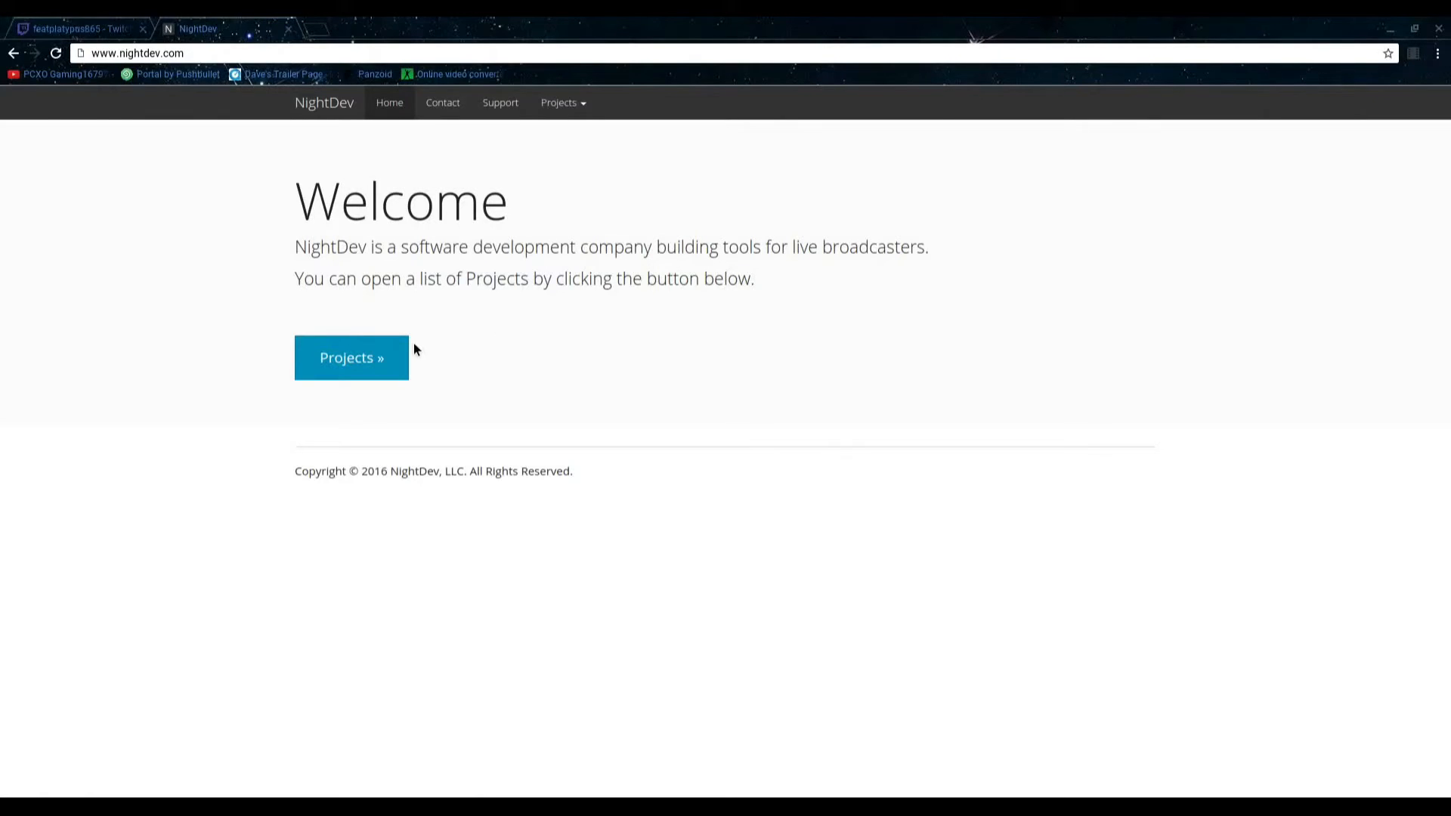
{"action": "left_click", "coordinate": [350, 356]}
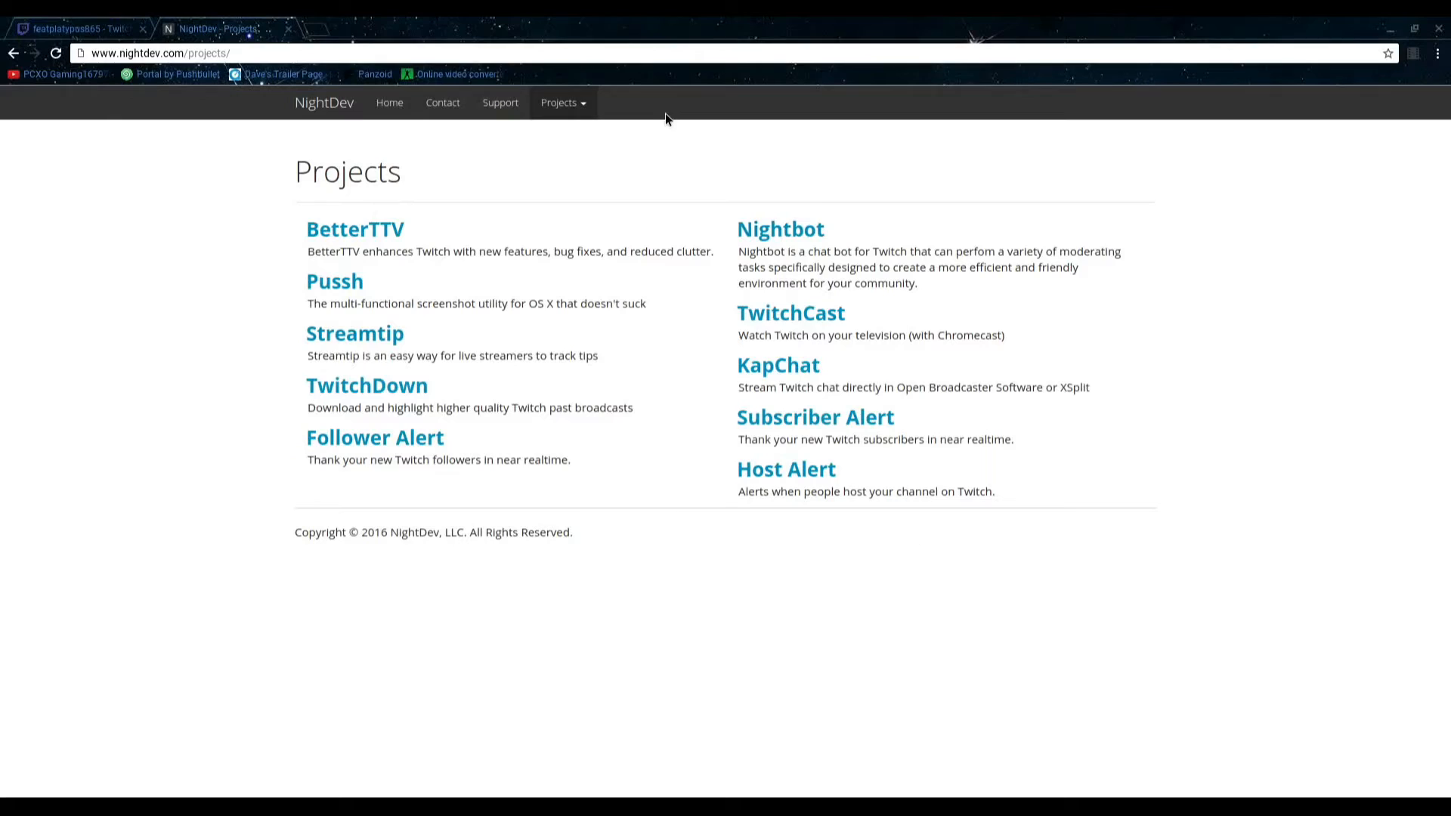
{"action": "mouse_move", "coordinate": [441, 397]}
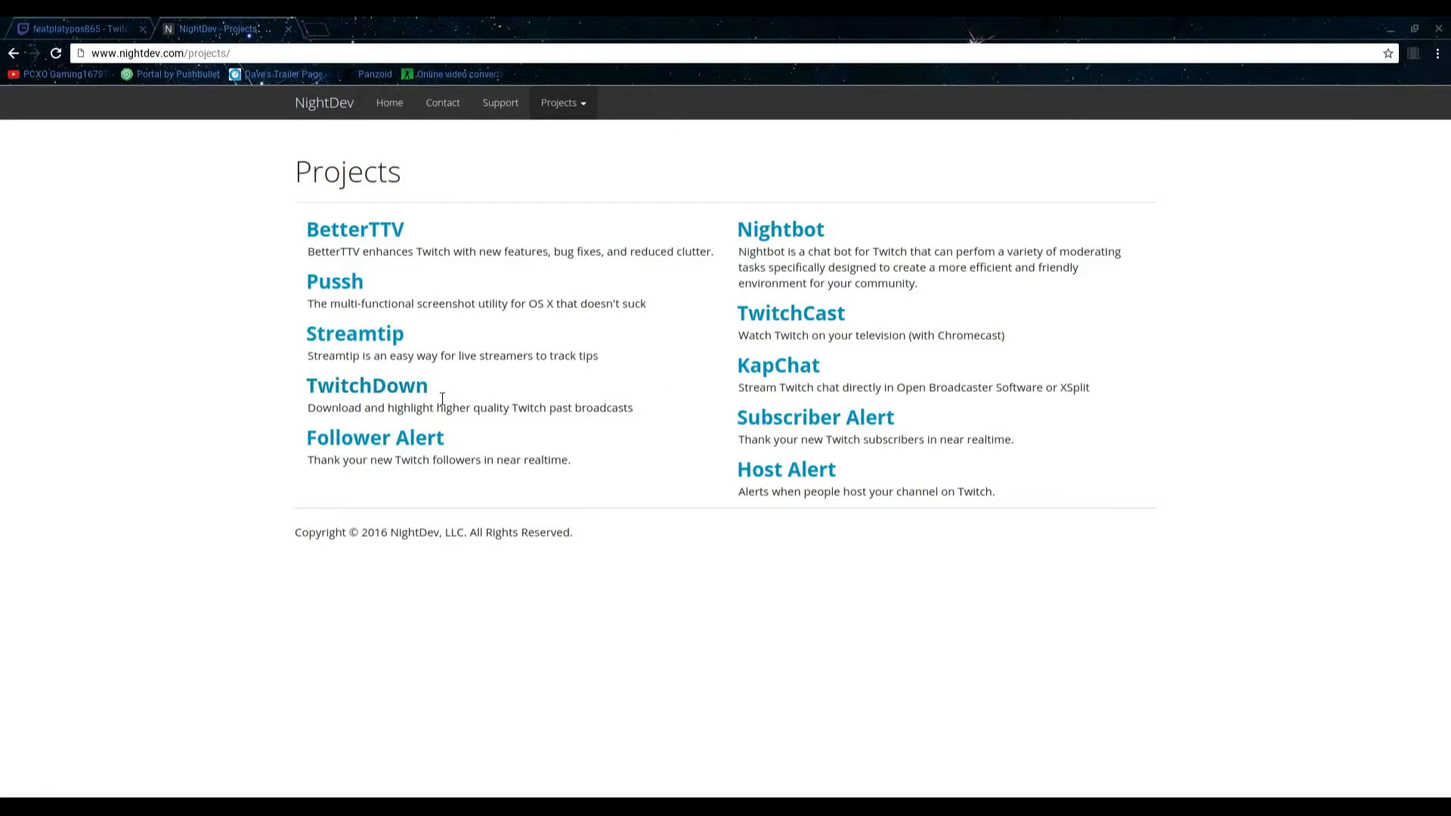
{"action": "left_click", "coordinate": [365, 386]}
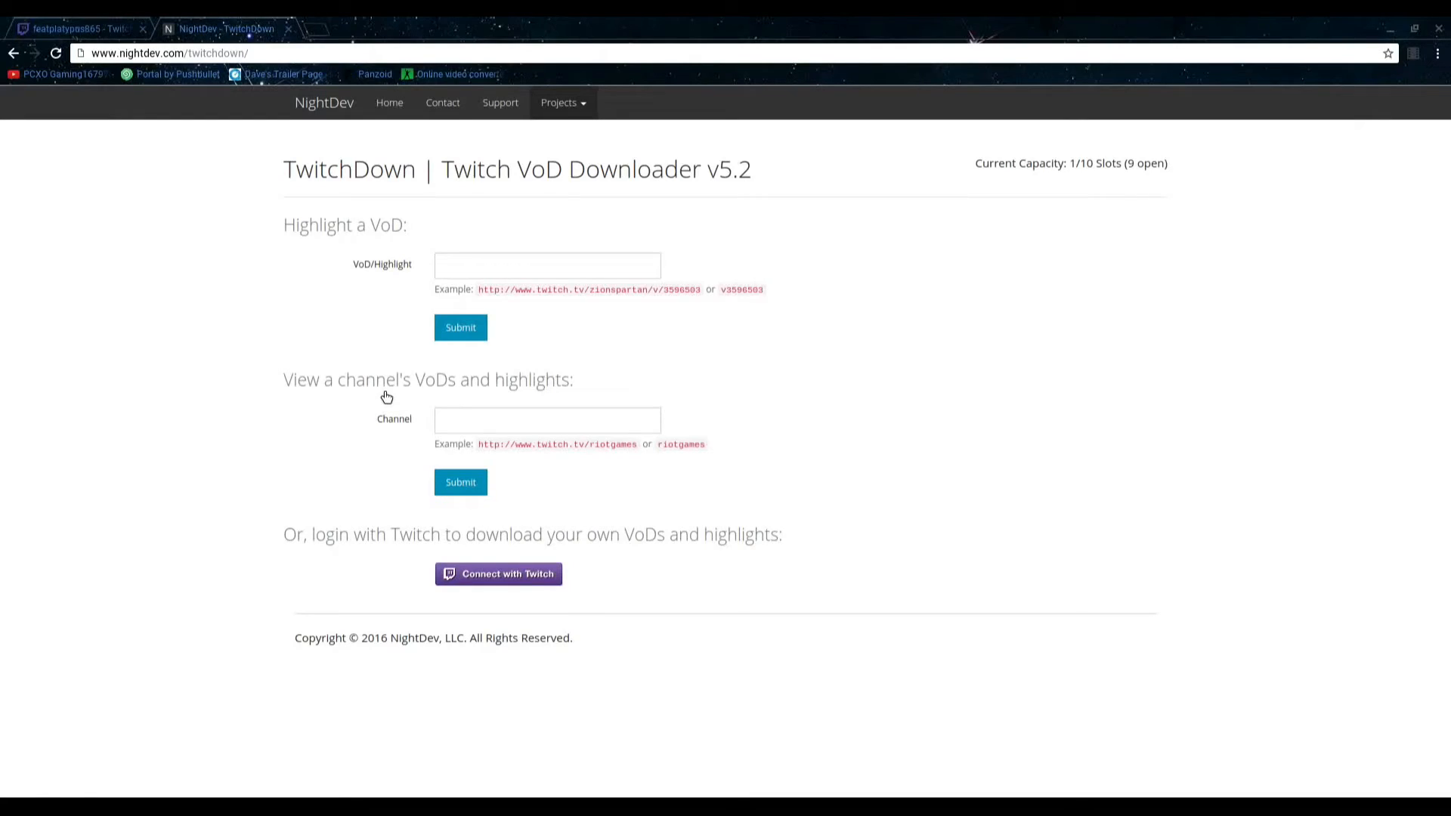
{"action": "left_click", "coordinate": [547, 418]}
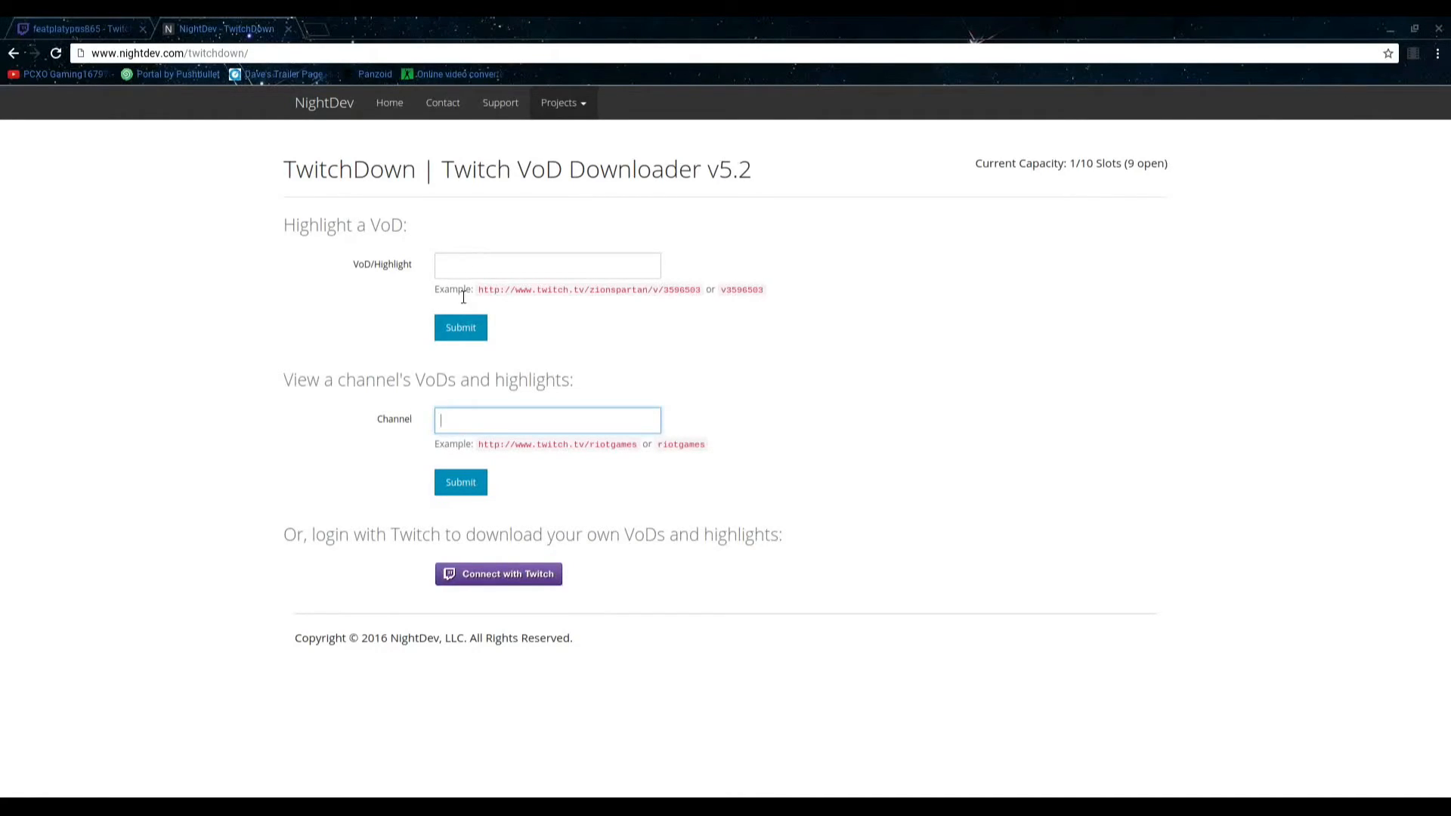
{"action": "left_click", "coordinate": [547, 266]}
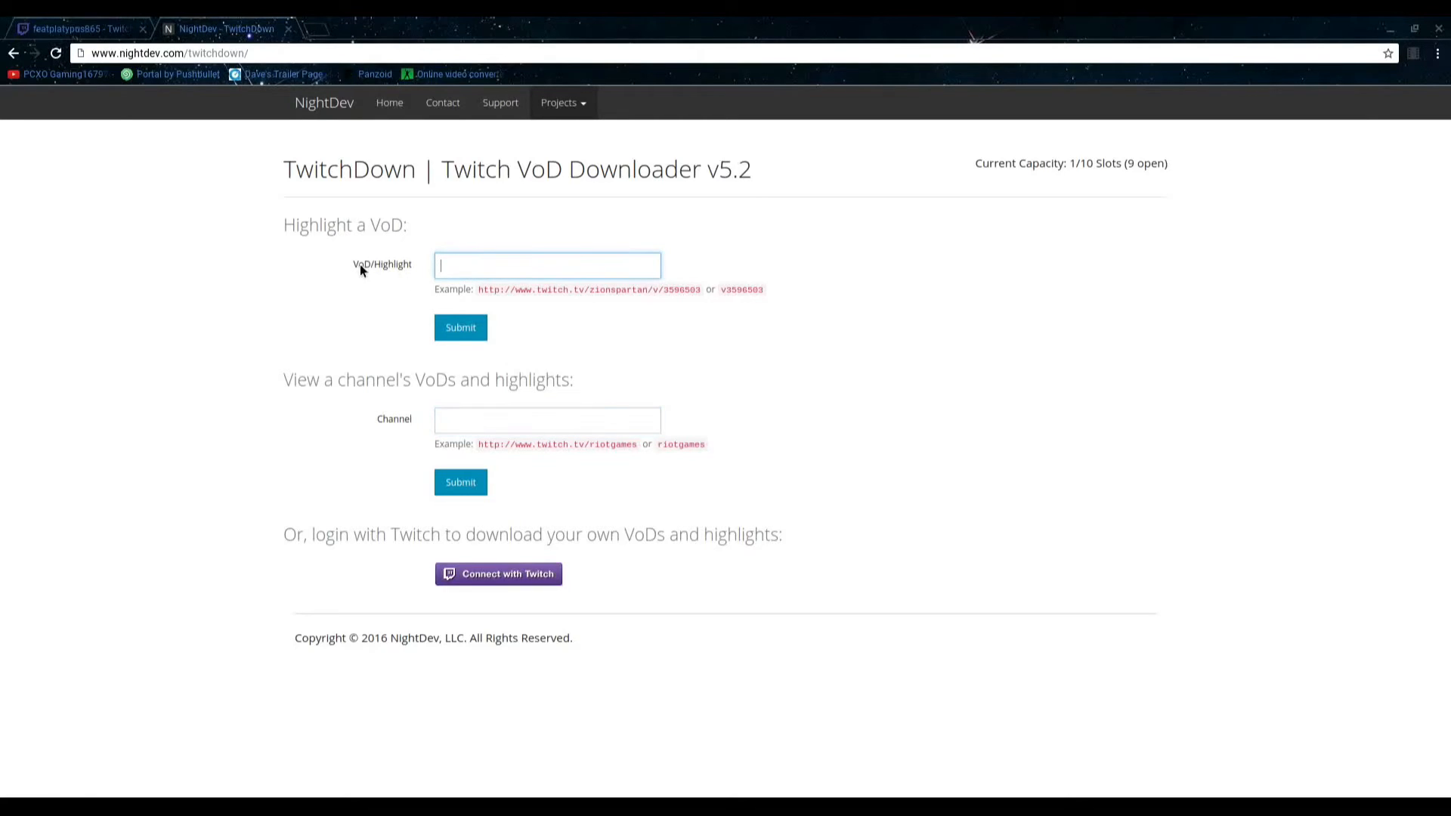
{"action": "mouse_move", "coordinate": [405, 275]}
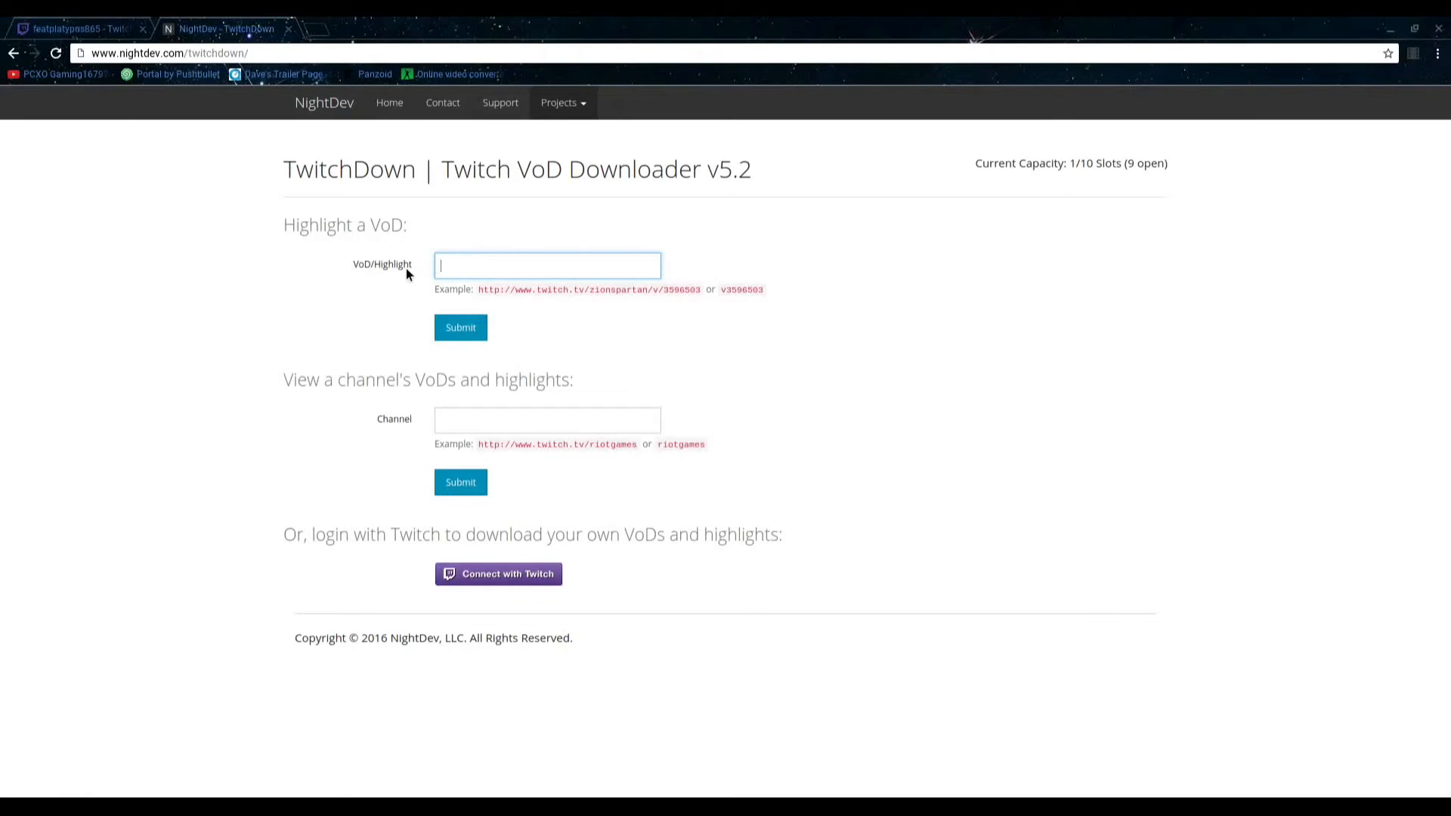
{"action": "type", "text": "https://www.twitch.tv/featplatypus865/v/72645575"}
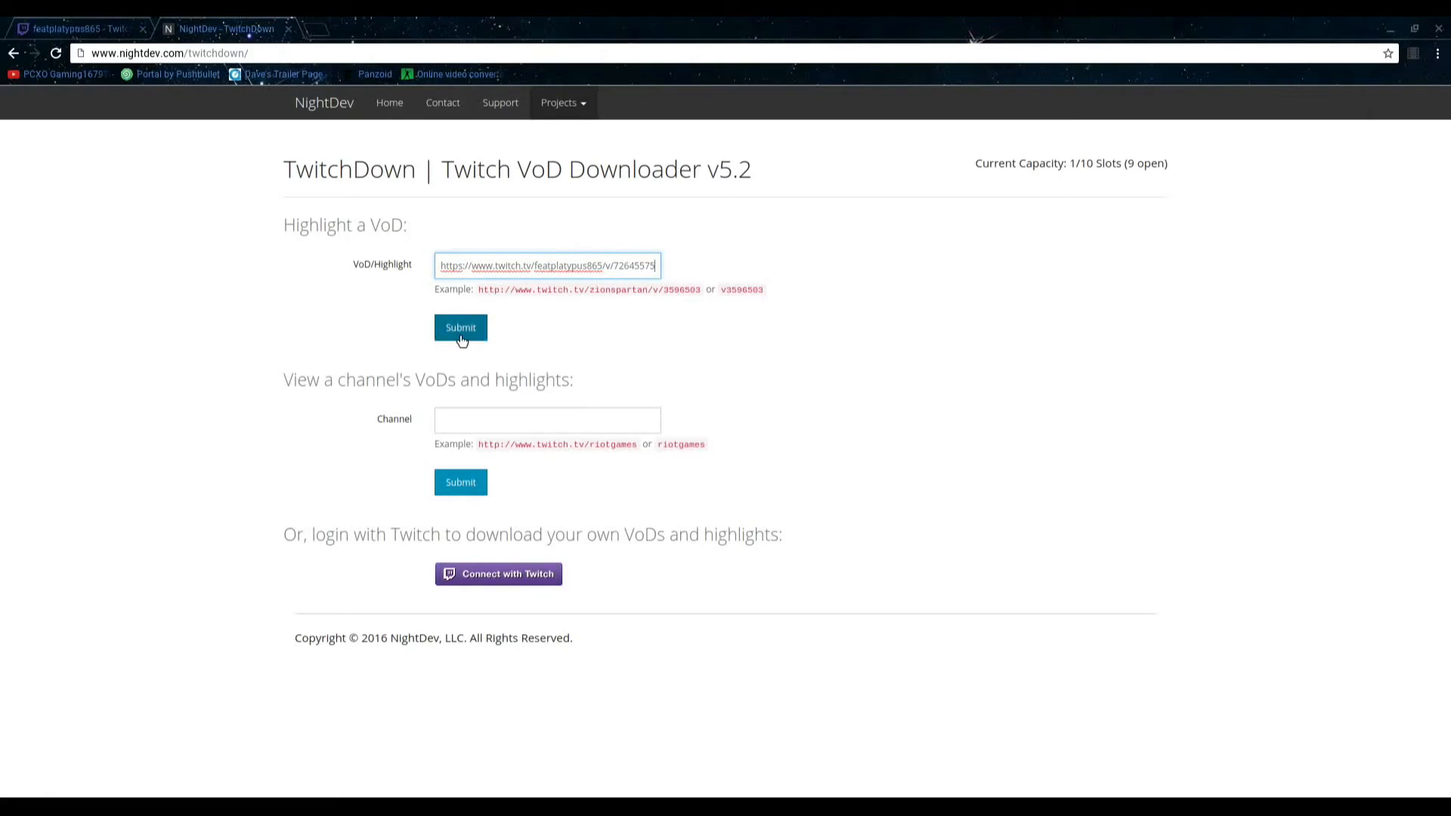
{"action": "left_click", "coordinate": [459, 328]}
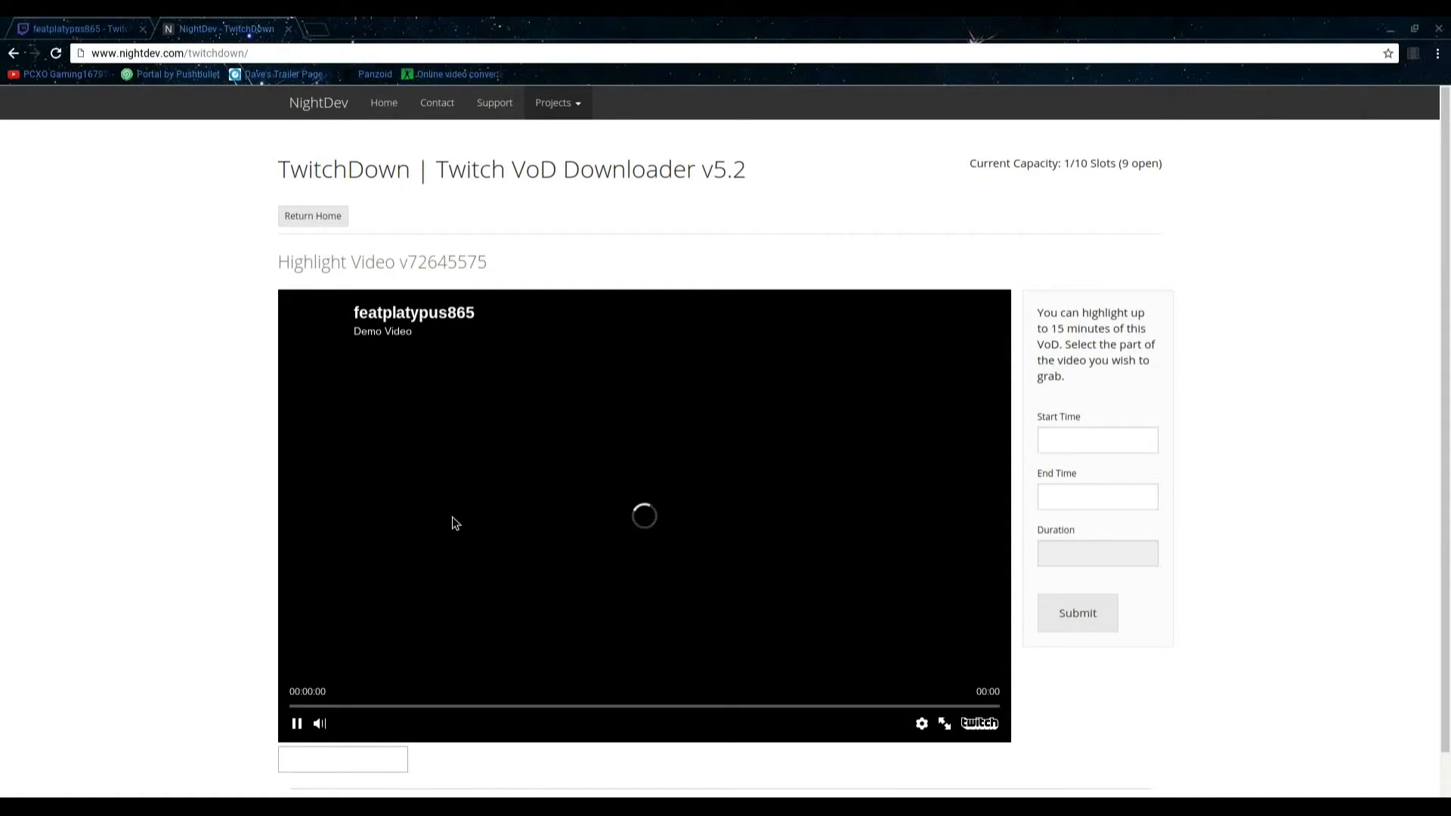
{"action": "mouse_move", "coordinate": [489, 559]}
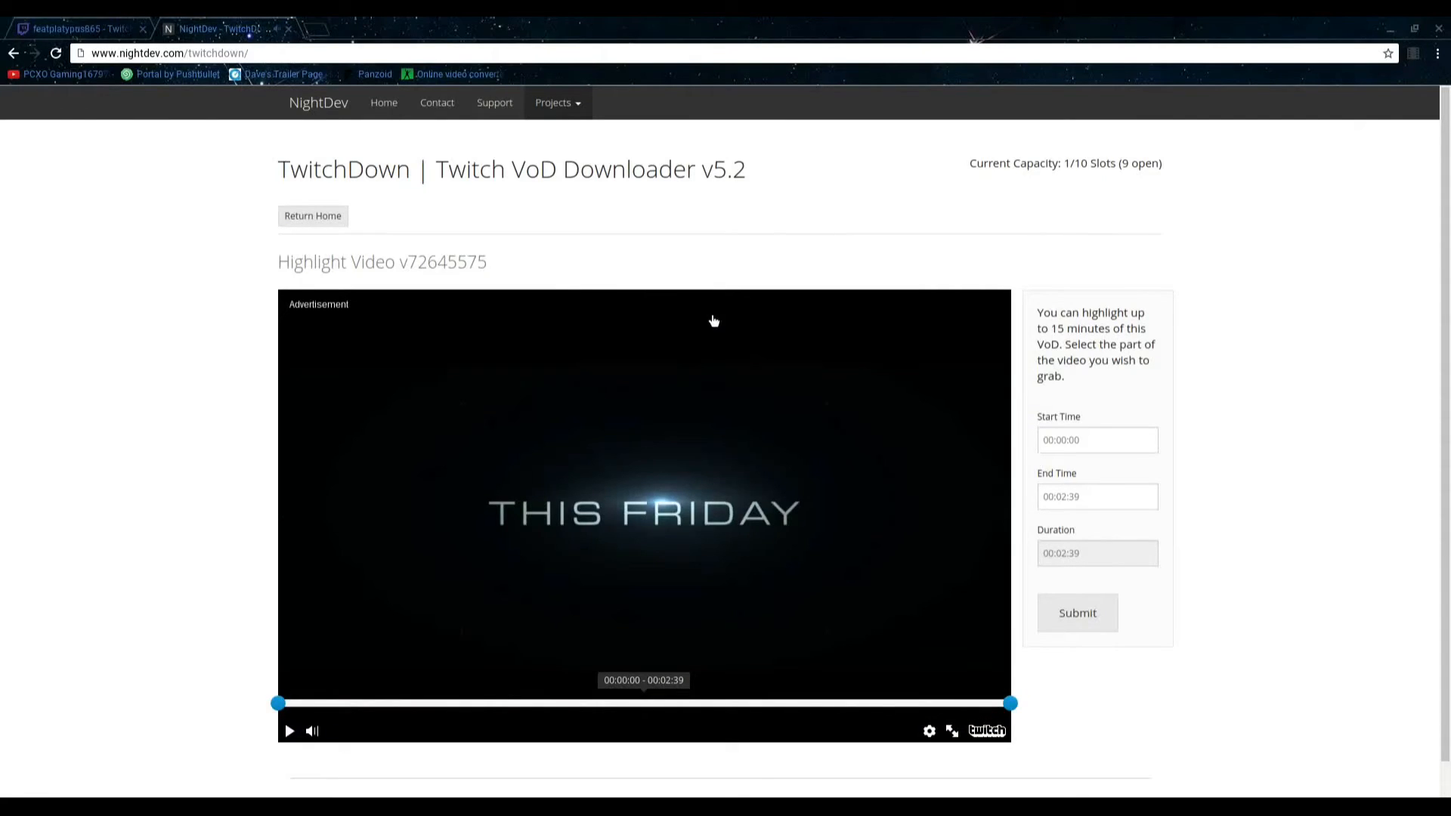
{"action": "mouse_move", "coordinate": [1160, 405]}
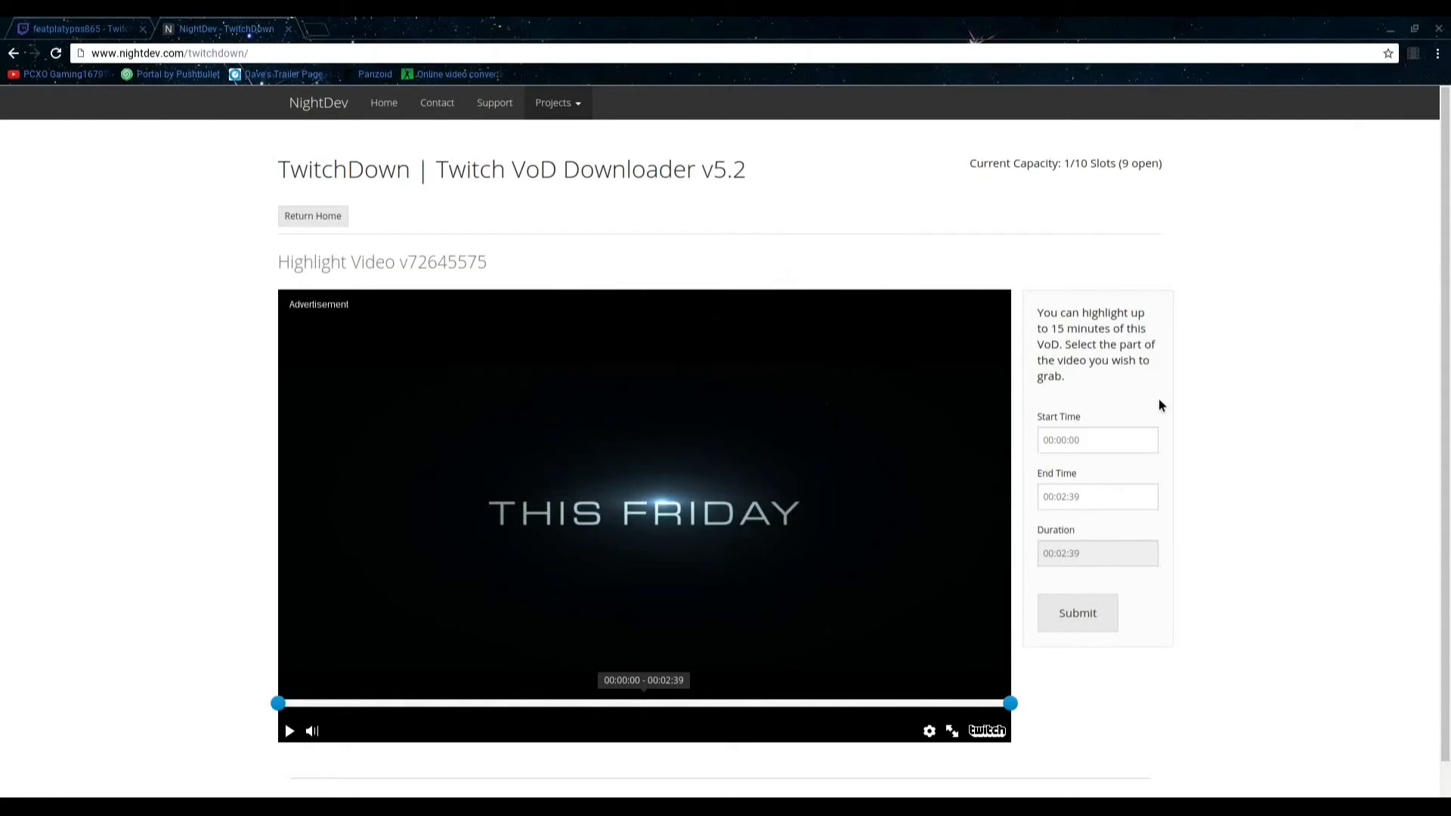
{"action": "mouse_move", "coordinate": [1129, 331]}
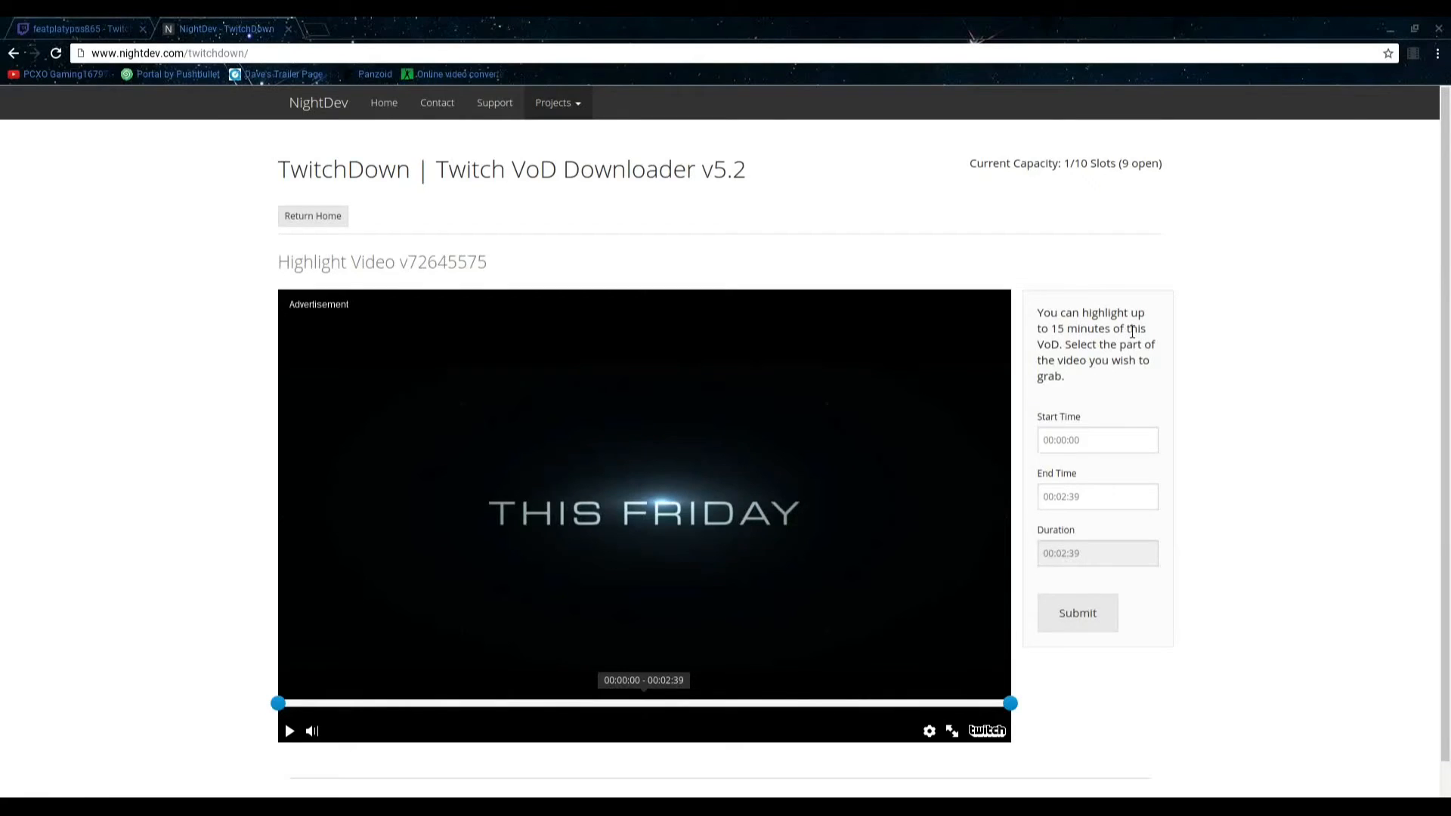
{"action": "mouse_move", "coordinate": [1156, 343]}
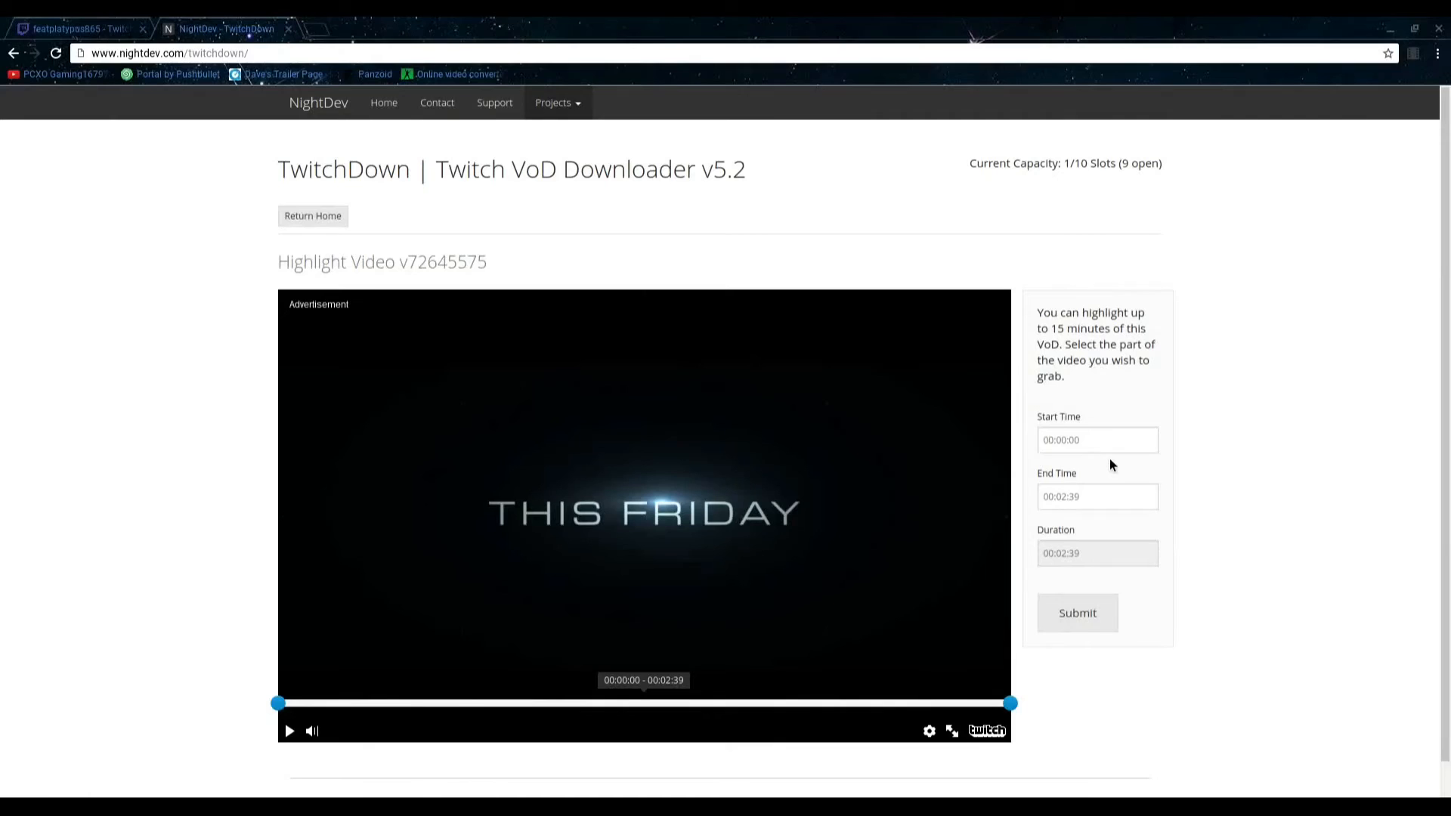
{"action": "mouse_move", "coordinate": [1143, 435]}
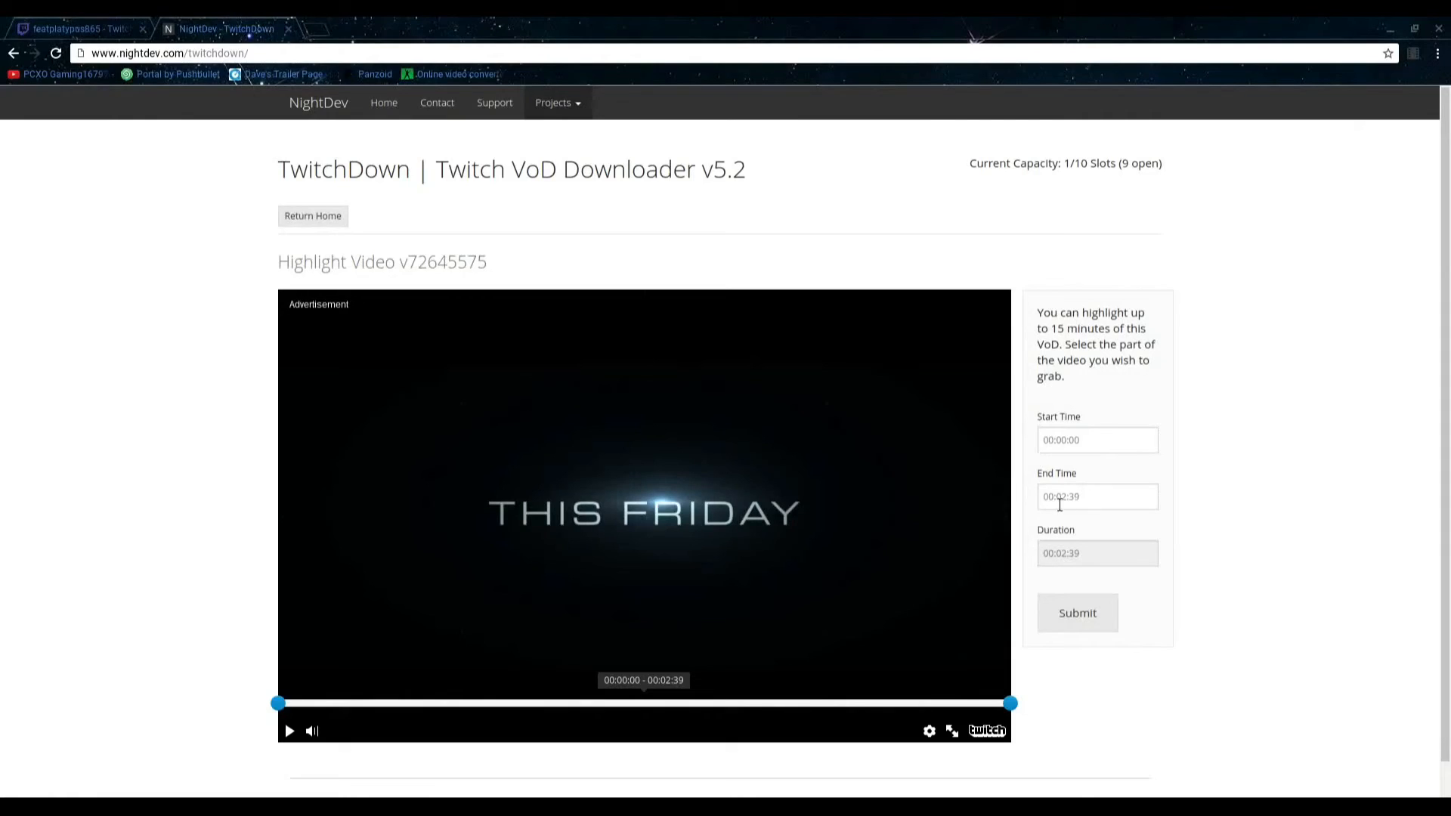
{"action": "mouse_move", "coordinate": [1289, 497]}
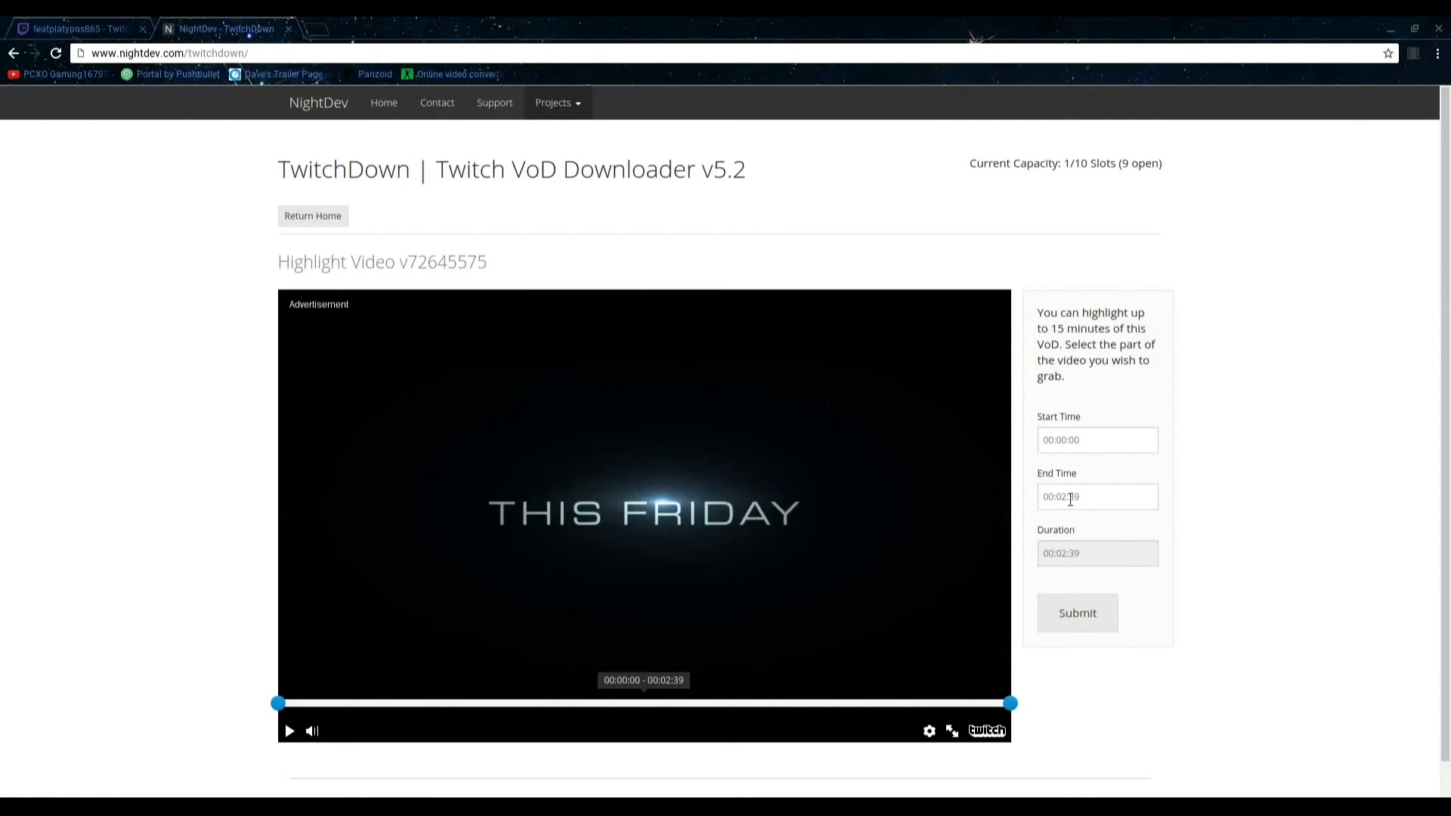
{"action": "mouse_move", "coordinate": [1076, 612]}
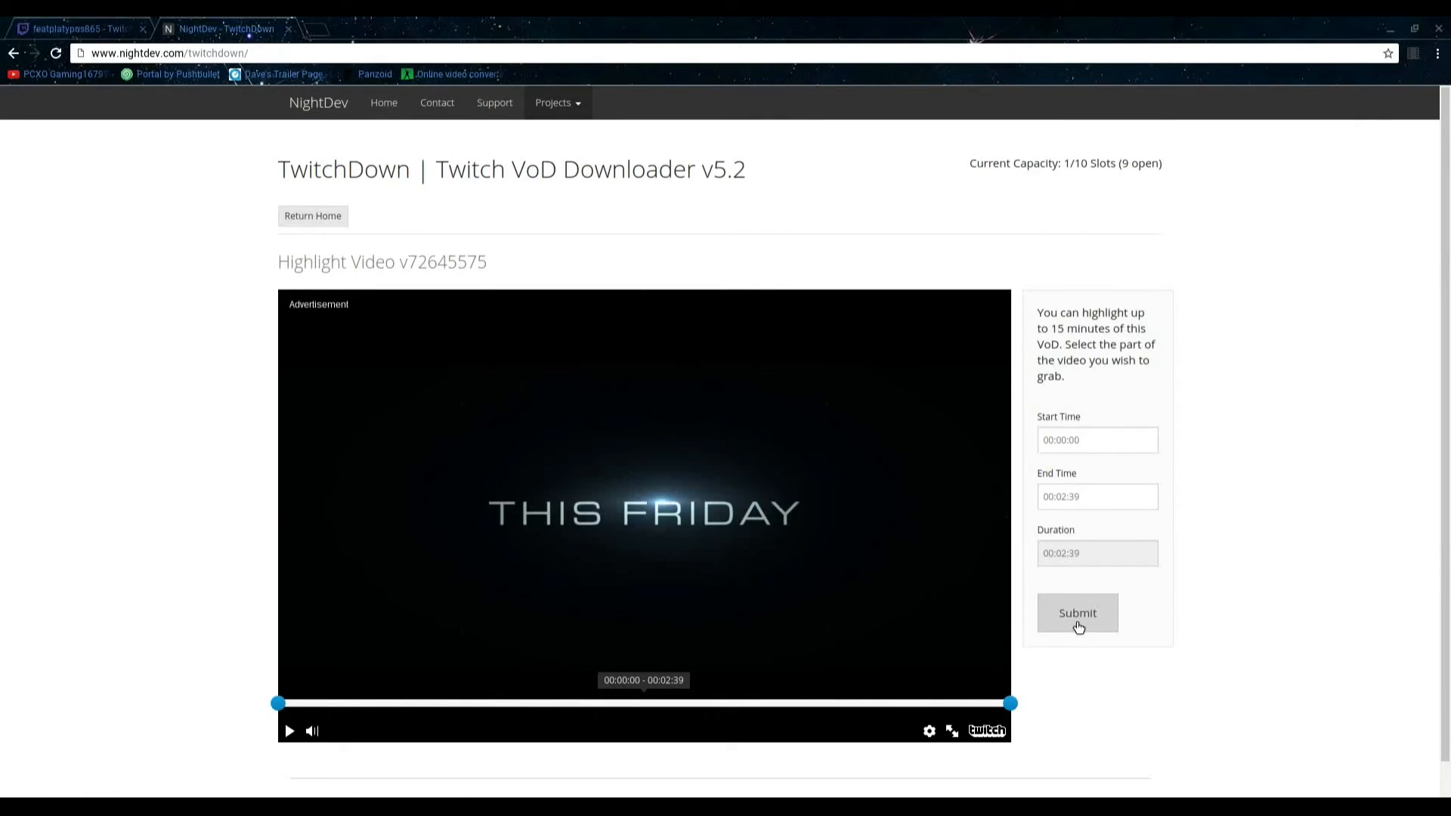
- Submit the auto-filled range 00:00:00 to 00:02:39 unchanged
{"action": "left_click", "coordinate": [1077, 612]}
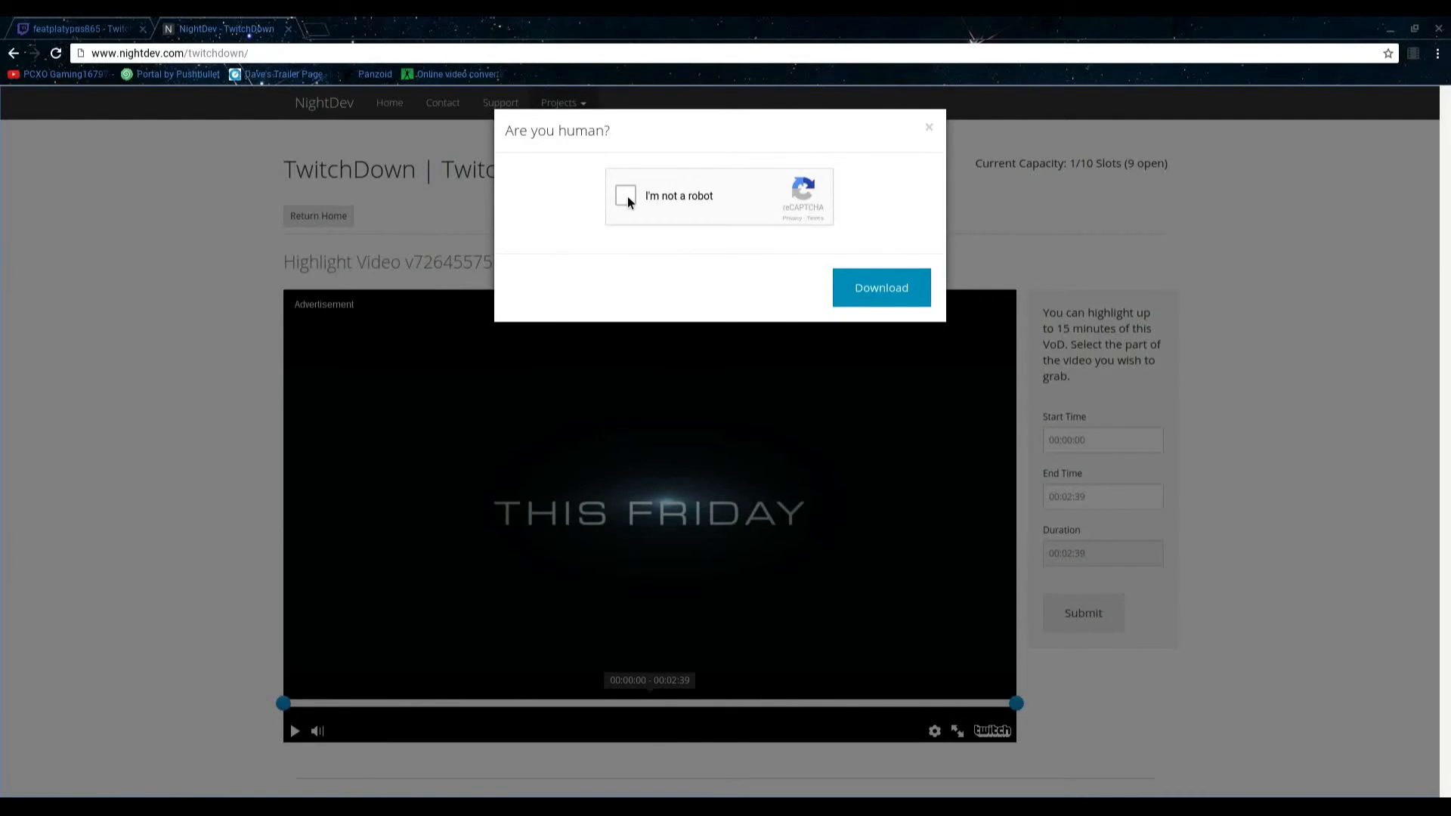
- Tick the reCAPTCHA, select the red and blue pickup truck images and verify
{"action": "left_click", "coordinate": [624, 195]}
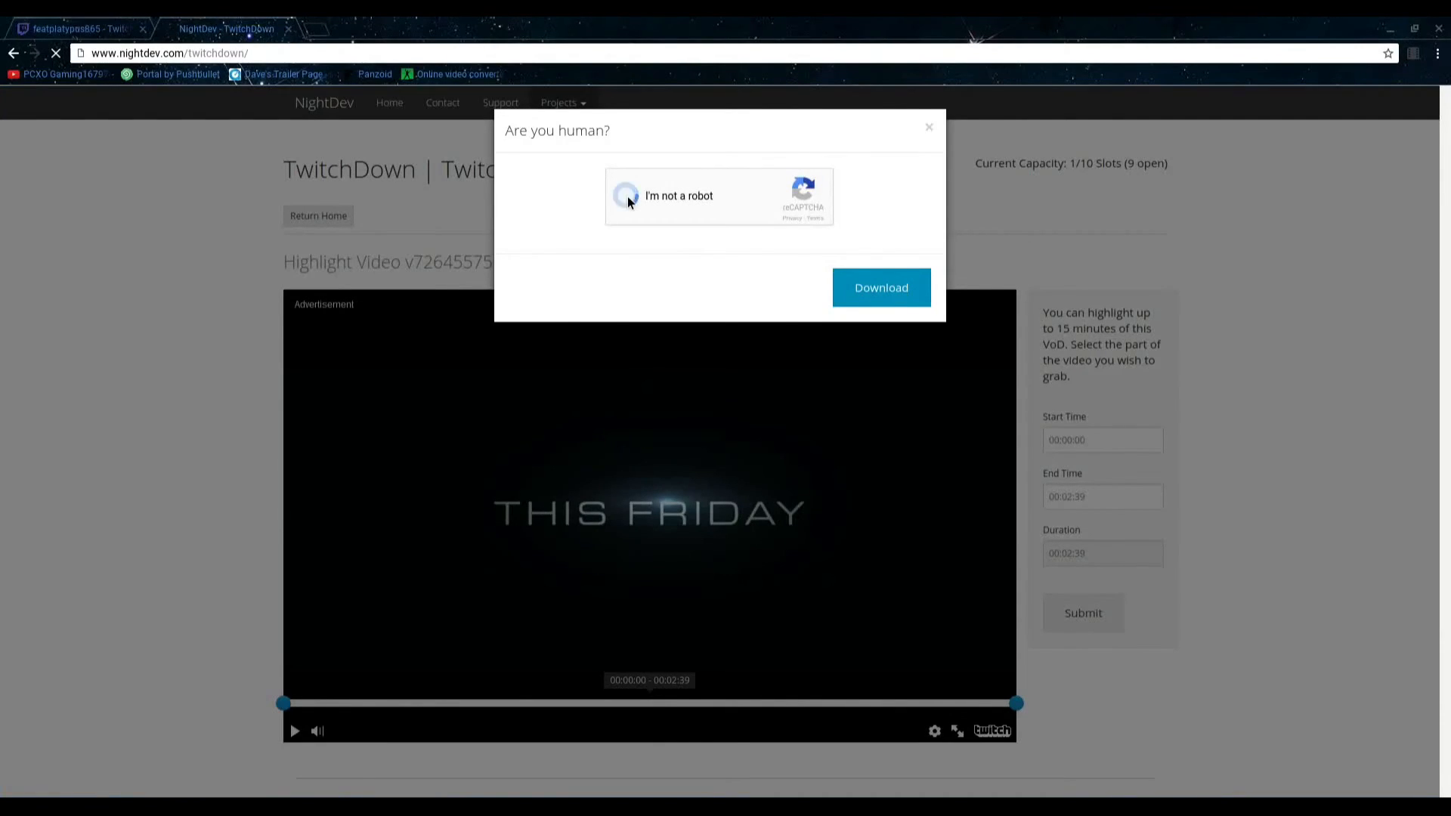
{"action": "left_click", "coordinate": [625, 195]}
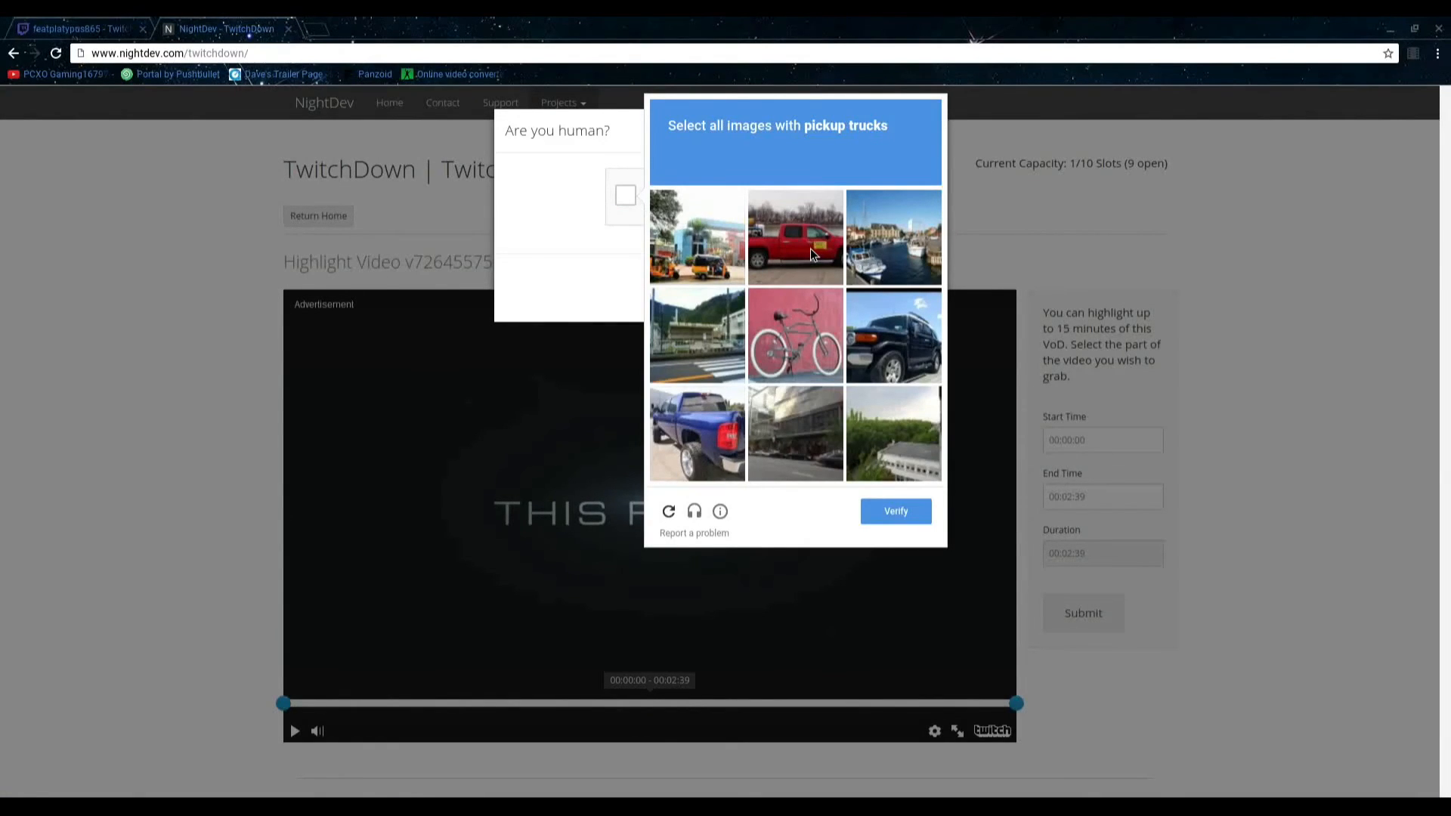
{"action": "left_click", "coordinate": [892, 335]}
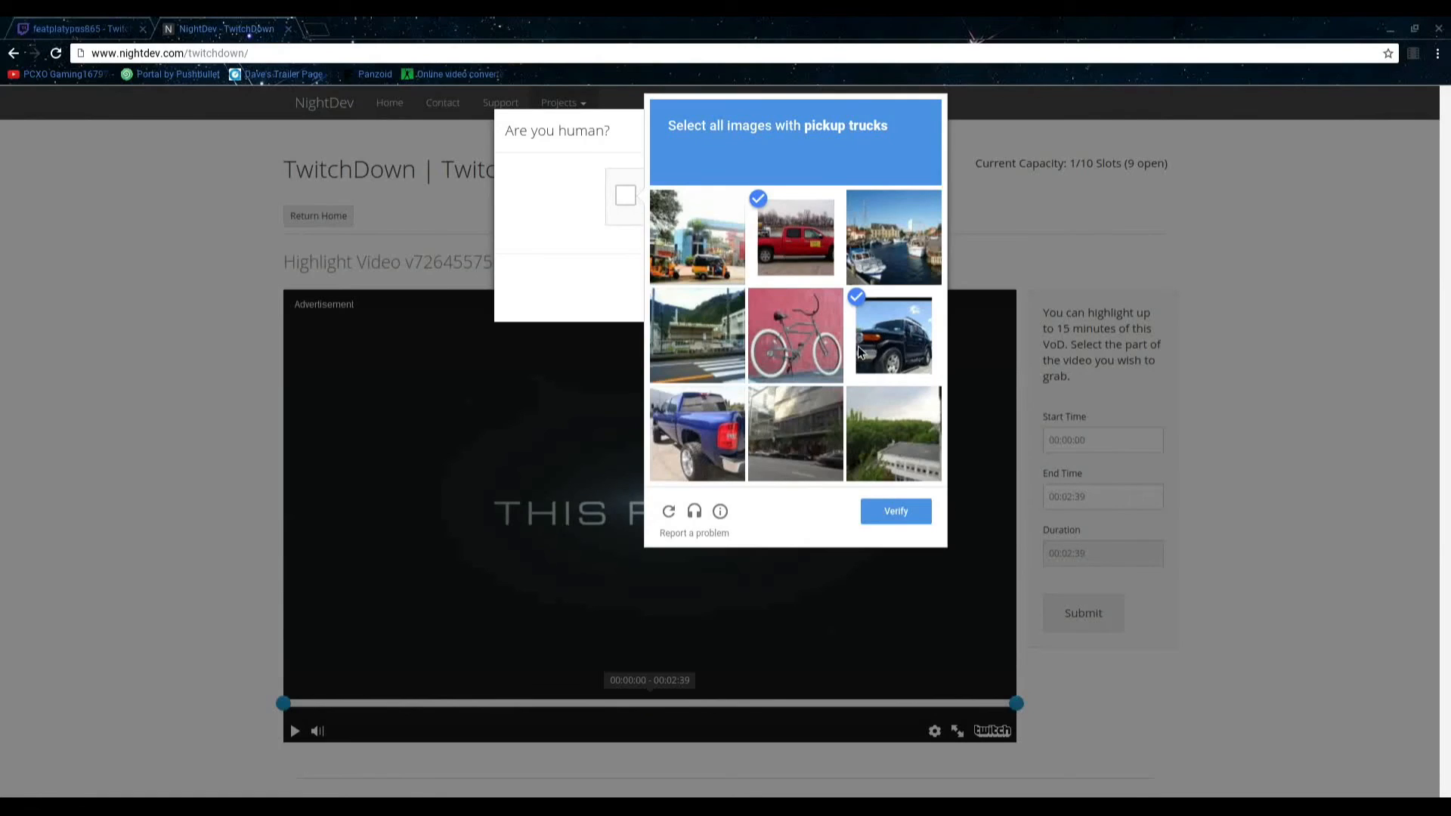
{"action": "left_click", "coordinate": [695, 434]}
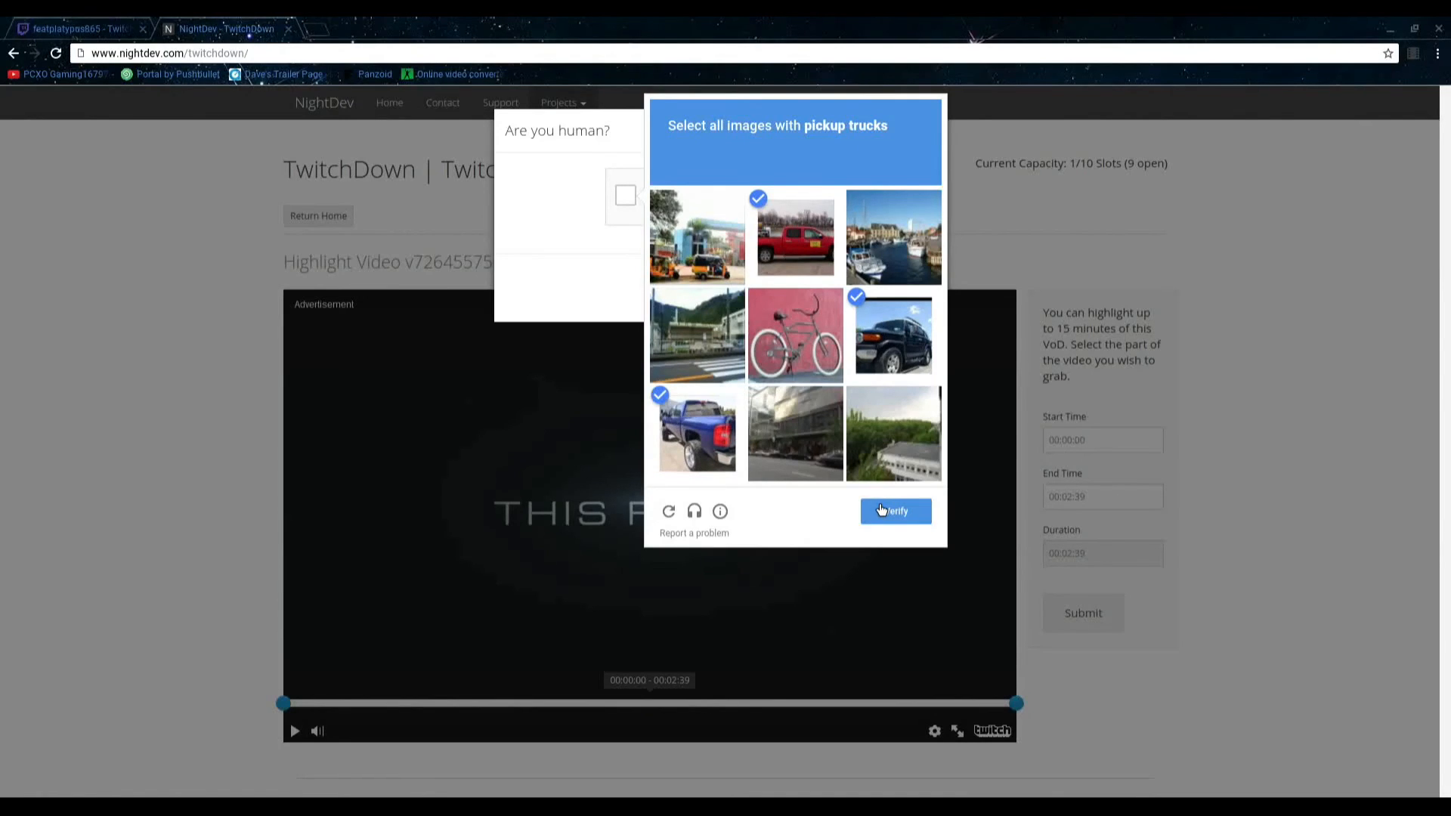
{"action": "left_click", "coordinate": [894, 511]}
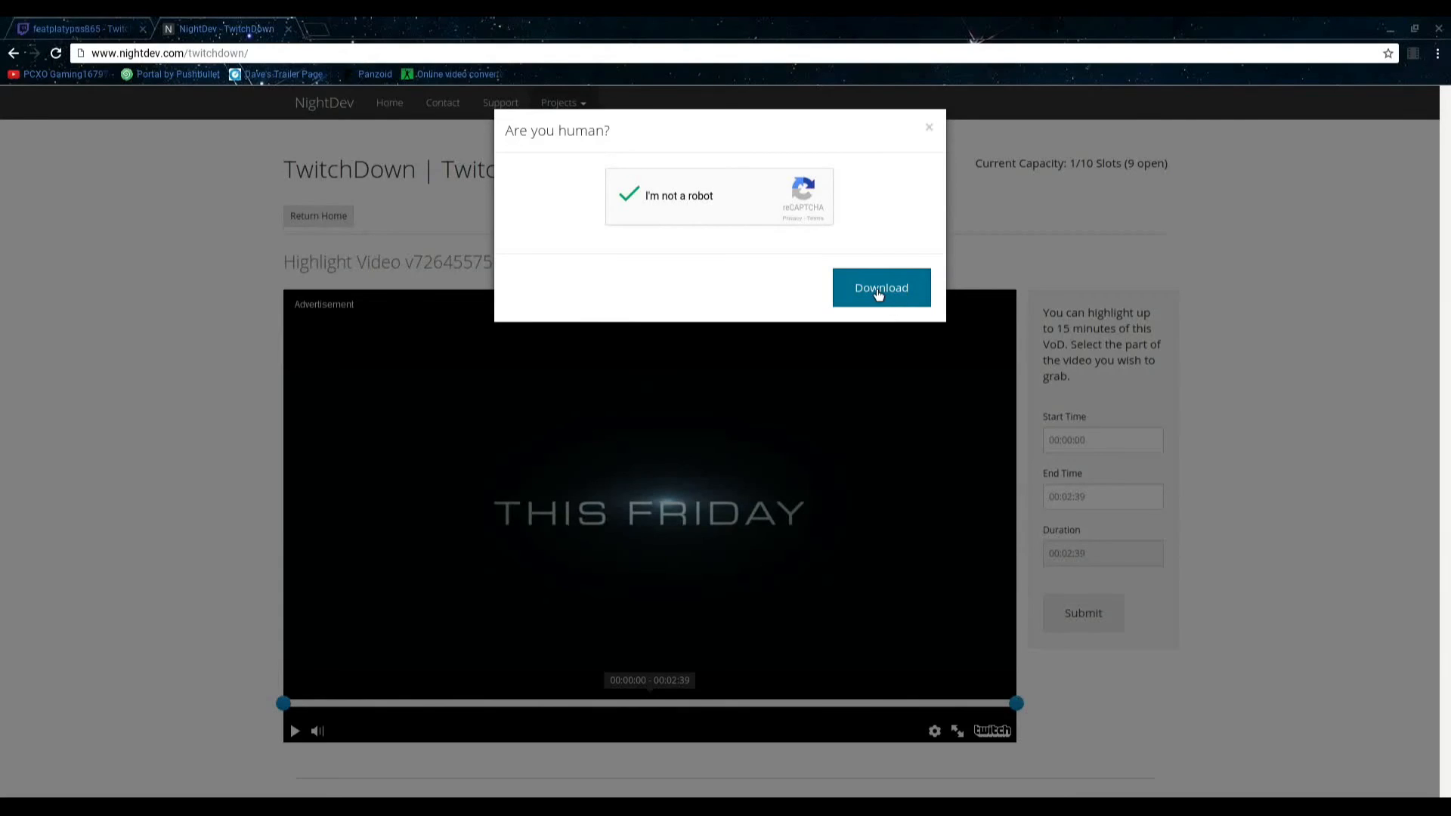
- Request the clip download, reaching the Finished message with a Download option
{"action": "left_click", "coordinate": [880, 287]}
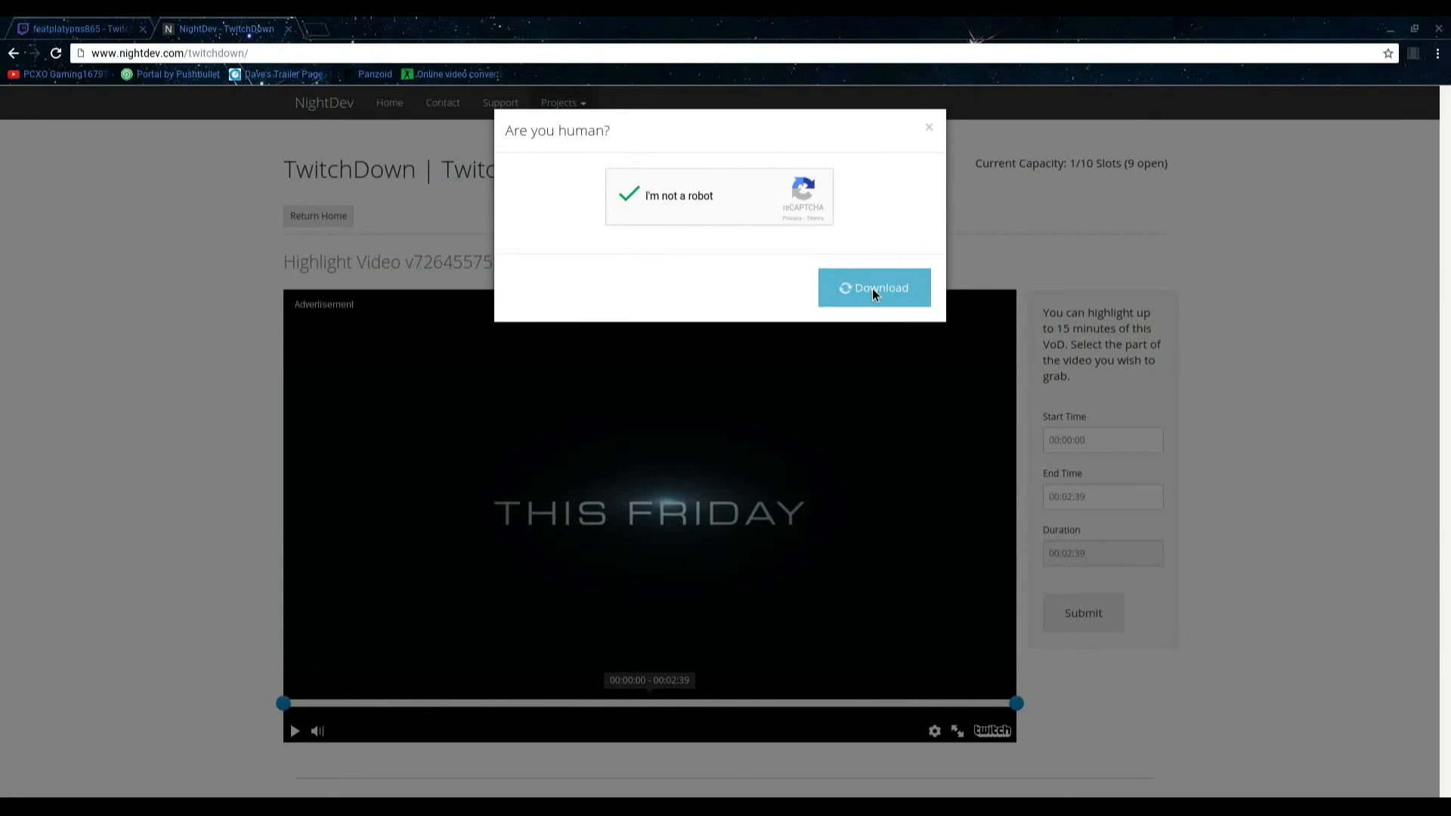
{"action": "left_click", "coordinate": [872, 287]}
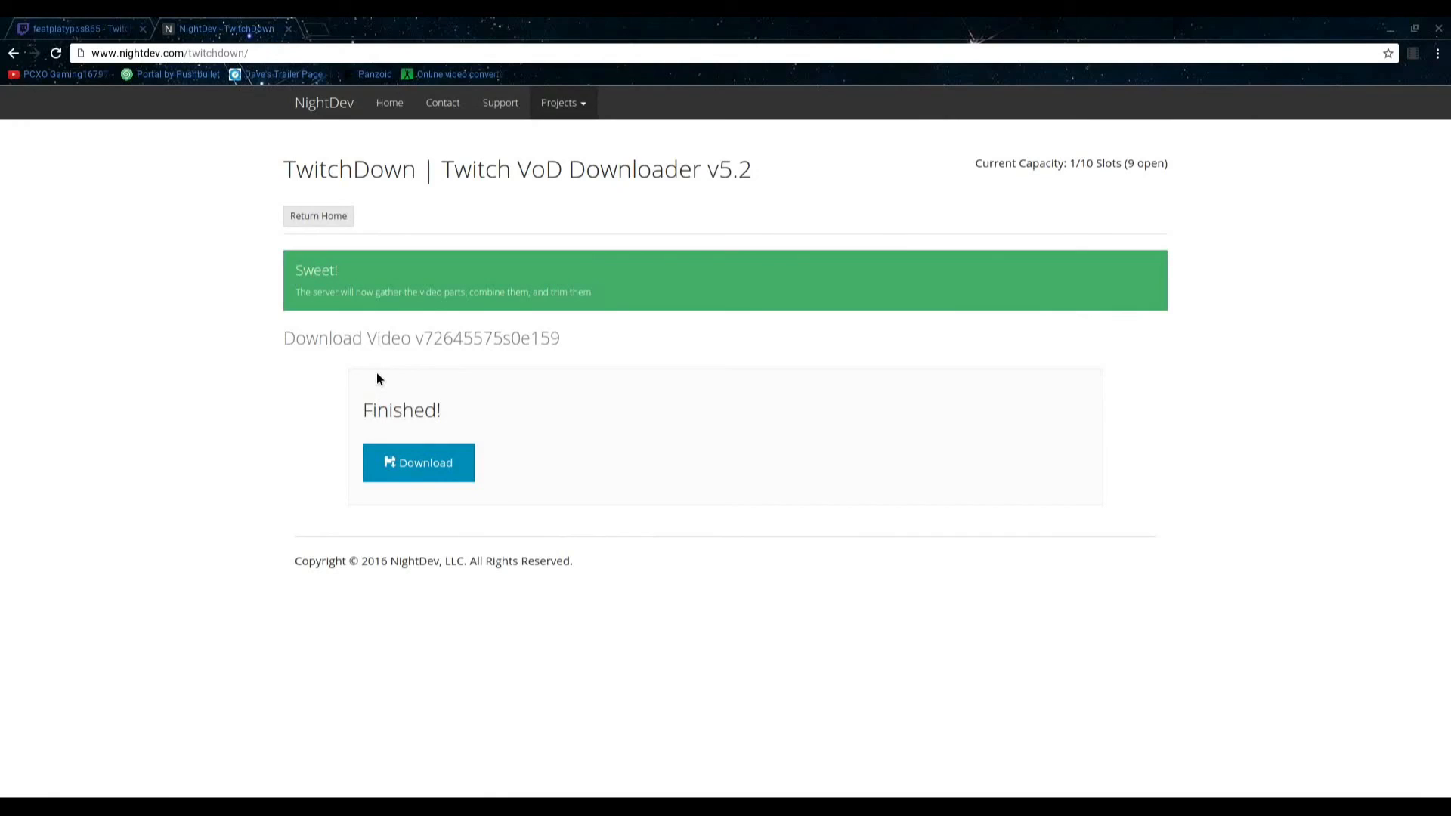
{"action": "mouse_move", "coordinate": [307, 456]}
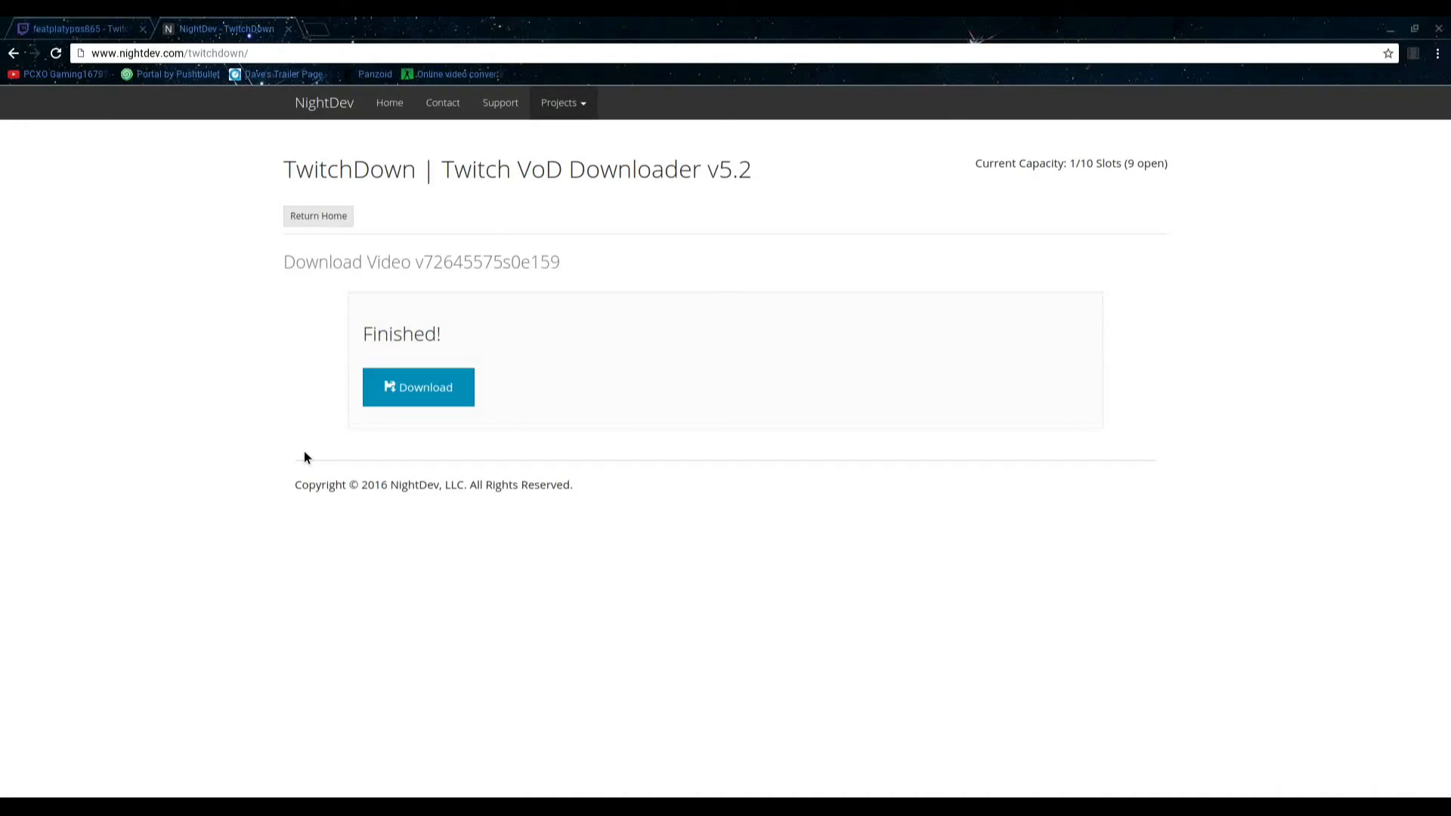
{"action": "mouse_move", "coordinate": [497, 411]}
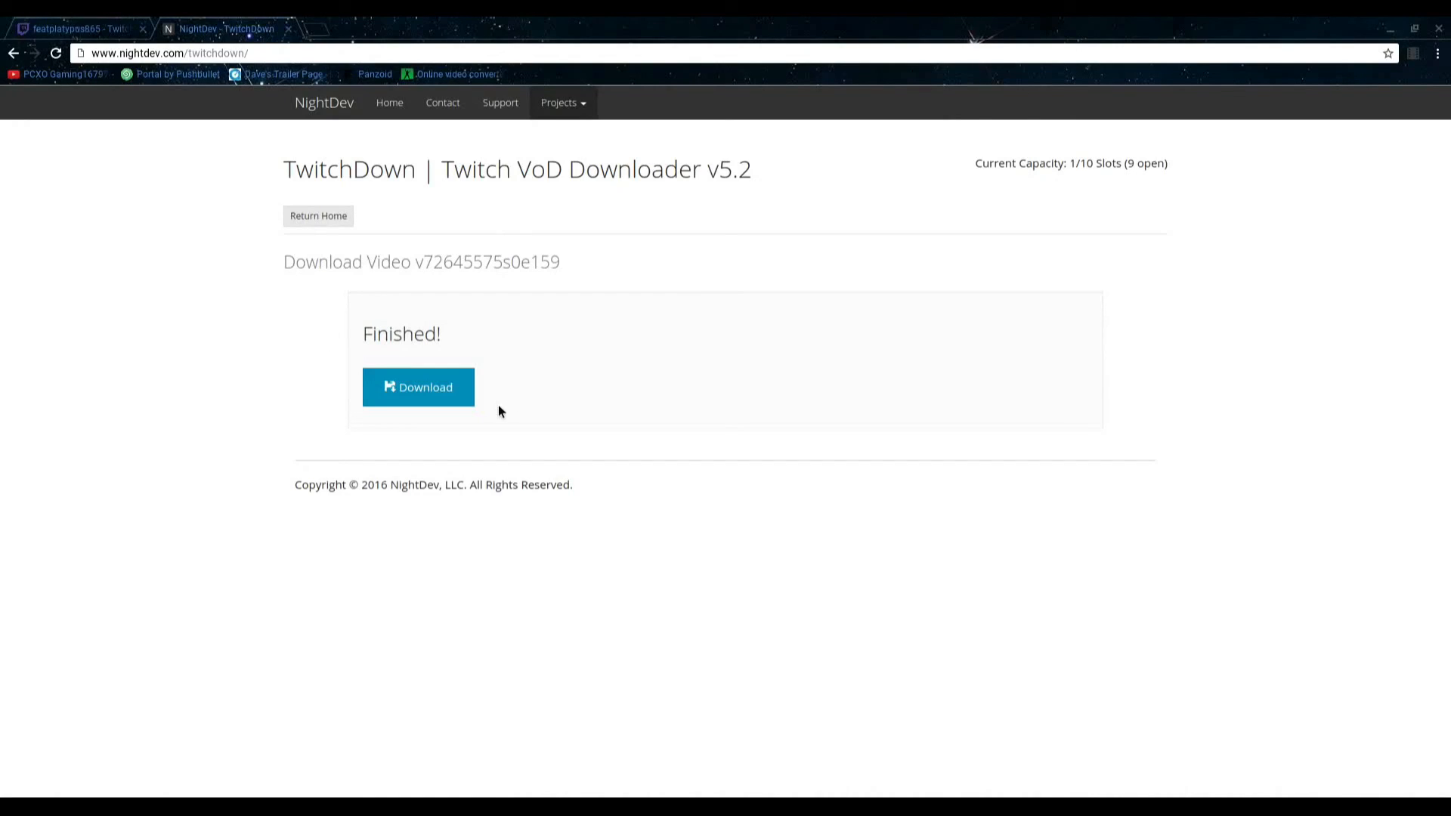